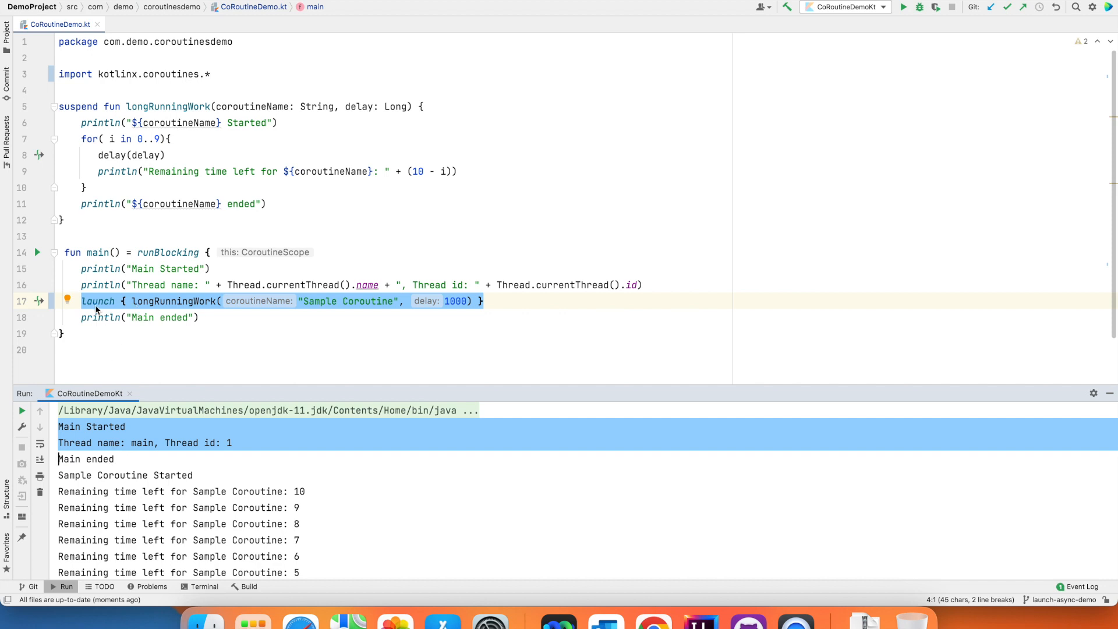
Change launch to launch(Dispatchers.IO) with longRunningWork on its own line, and run CoroutineDemoKt.
left_click(158, 300)
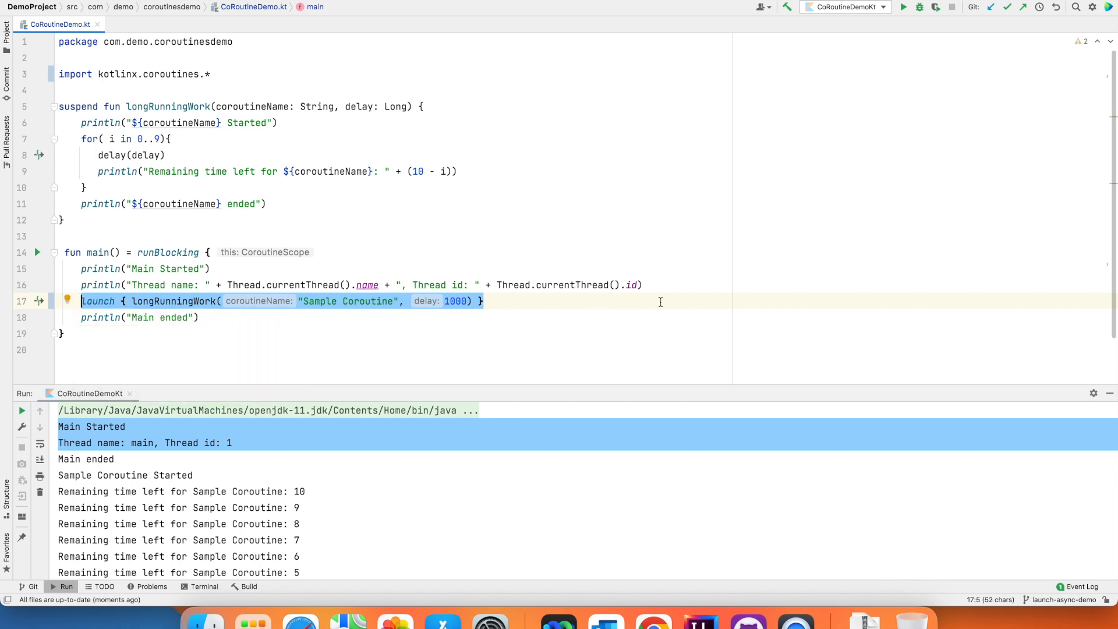
left_click(115, 300)
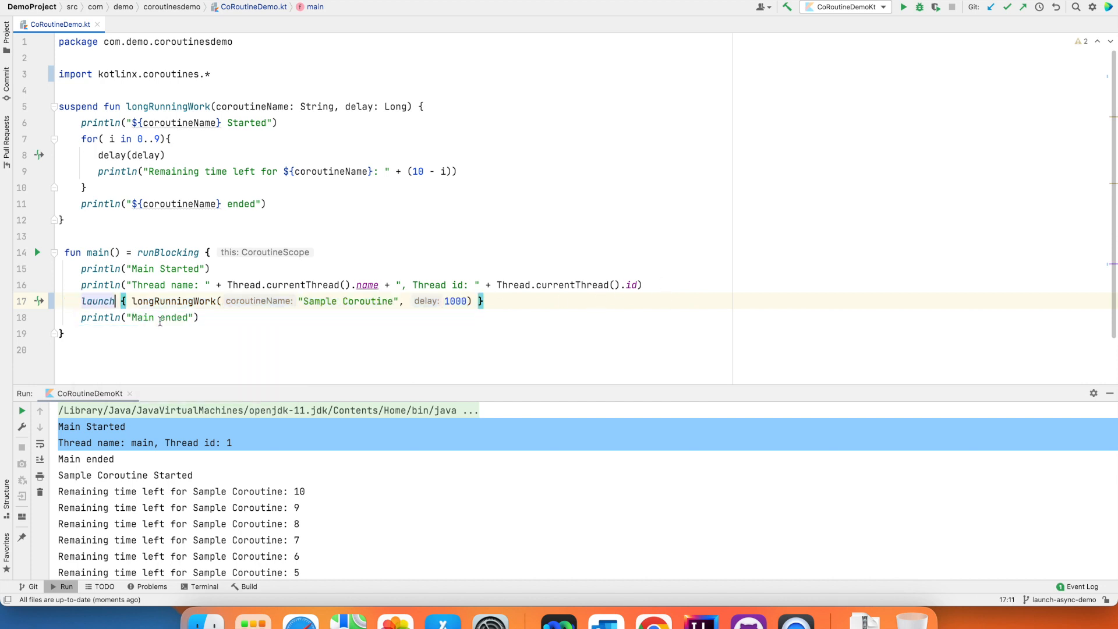
type("(Dispatchers.IO) {")
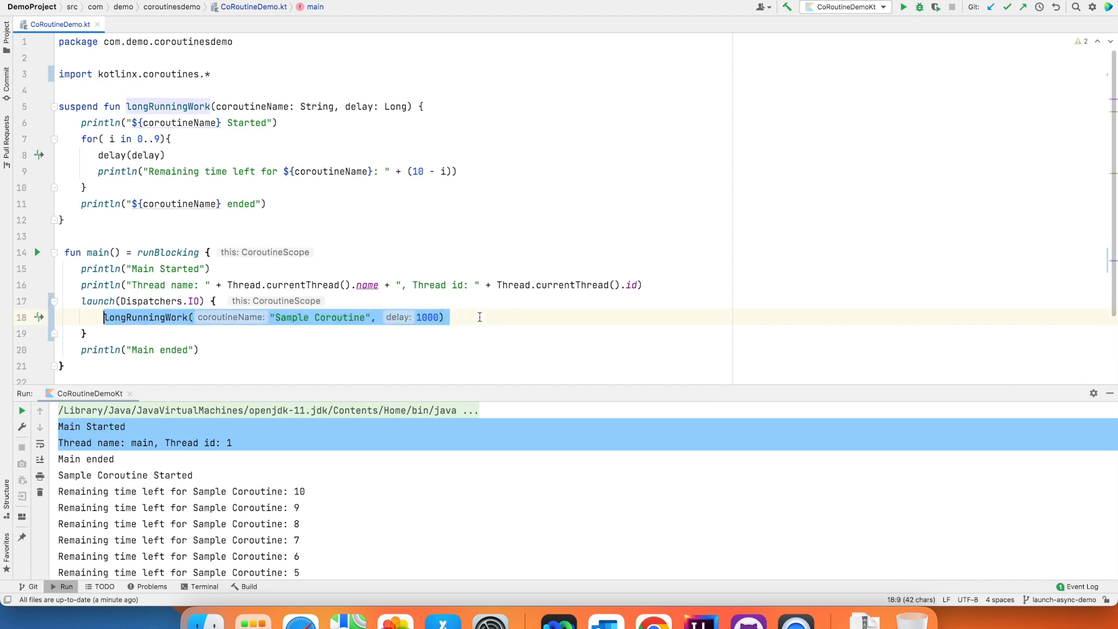
right_click(480, 317)
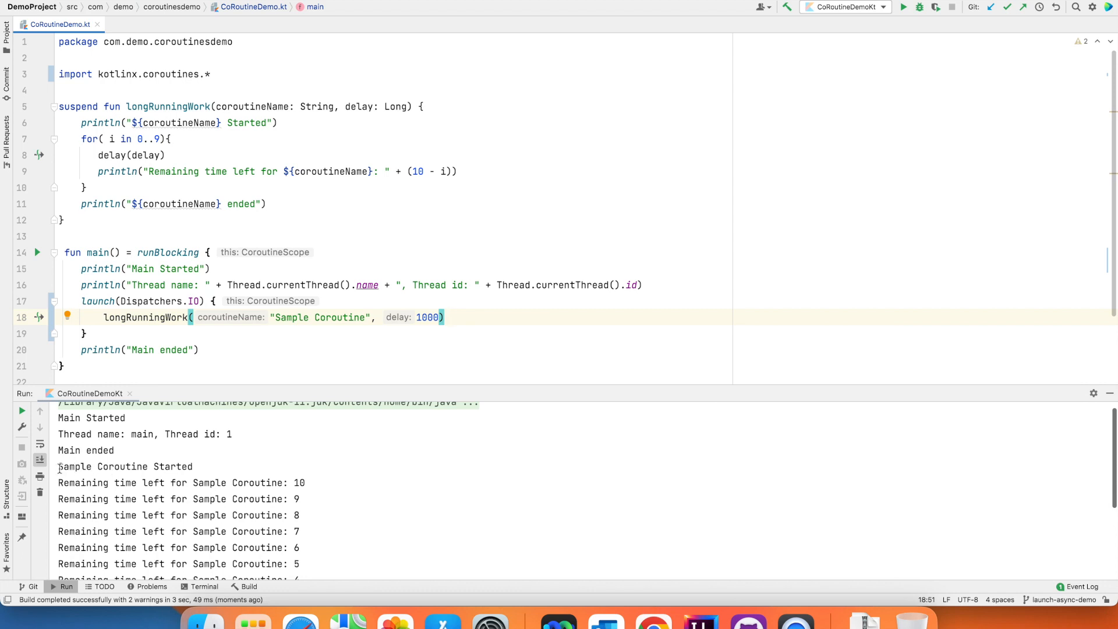
Highlight the output showing Main ended printing before the Sample Coroutine lines, then select launch.
left_click_drag(58, 466, 171, 531)
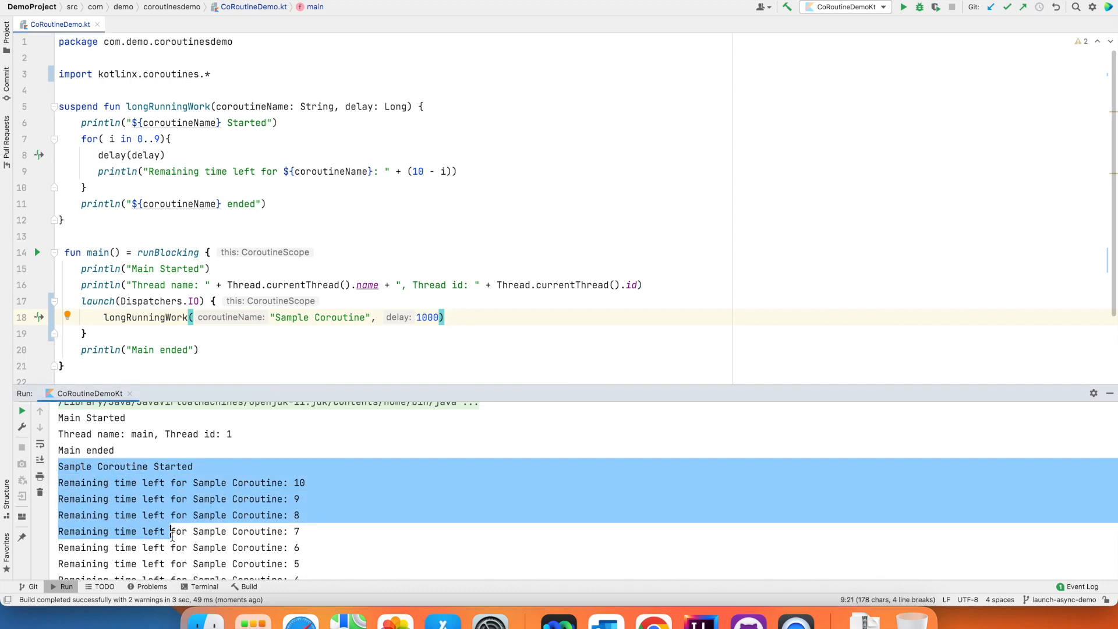
left_click(117, 449)
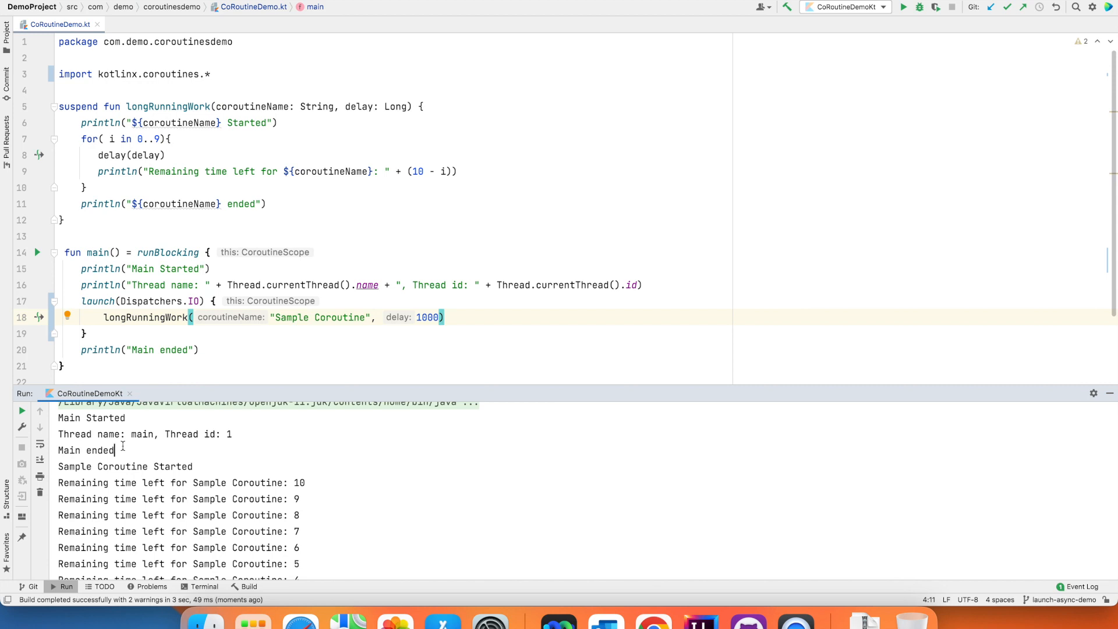
double_click(85, 449)
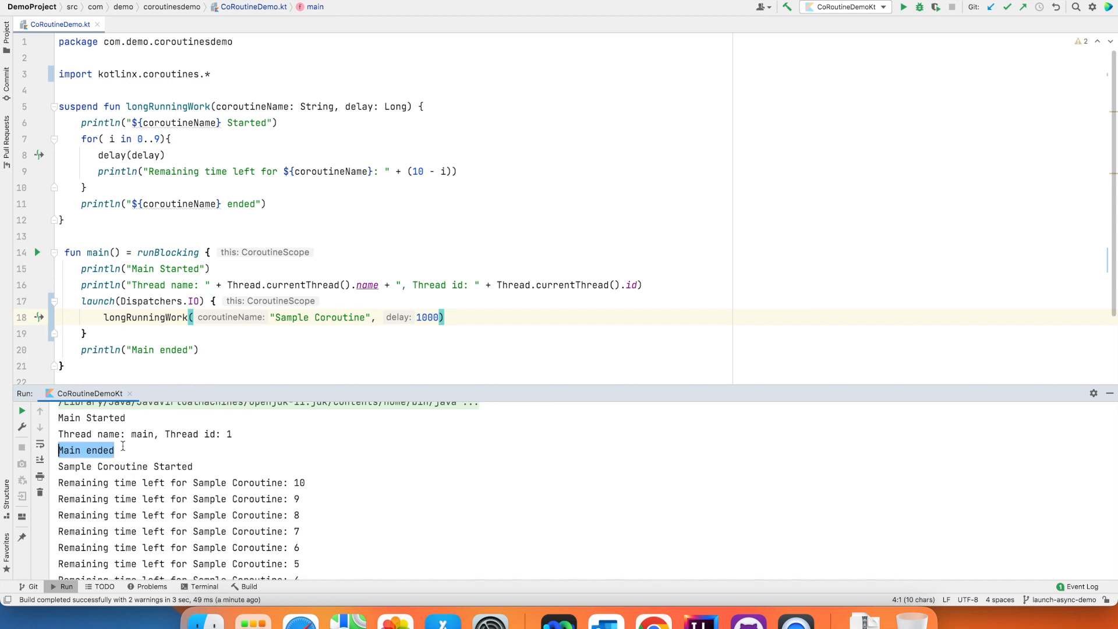
double_click(80, 300)
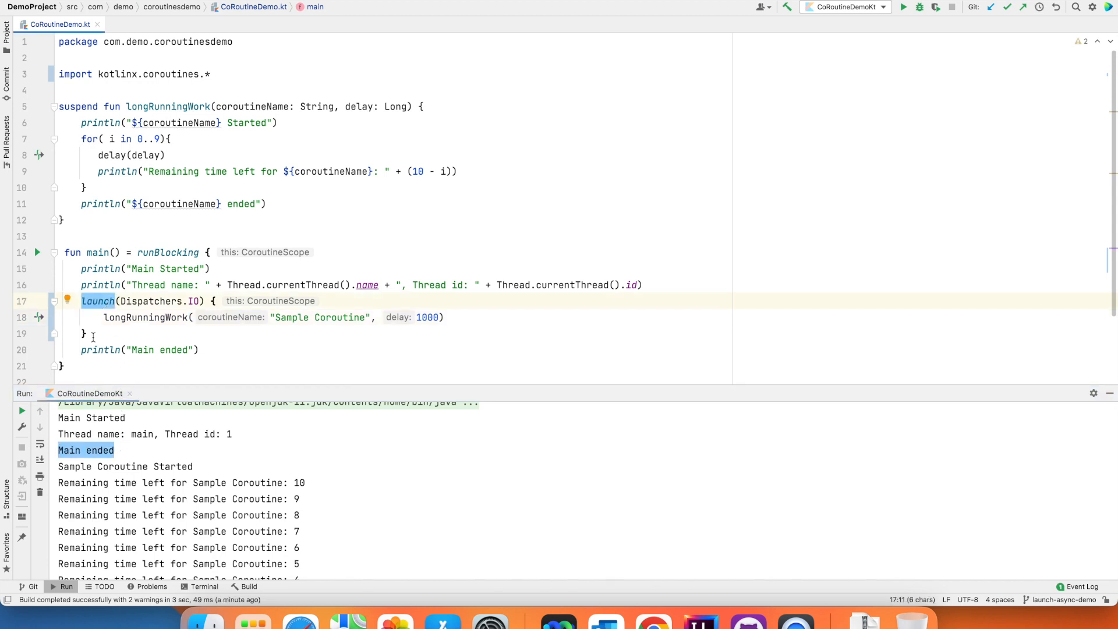
Append .join() to the launch block and rerun so Main ended prints last.
type(".join()")
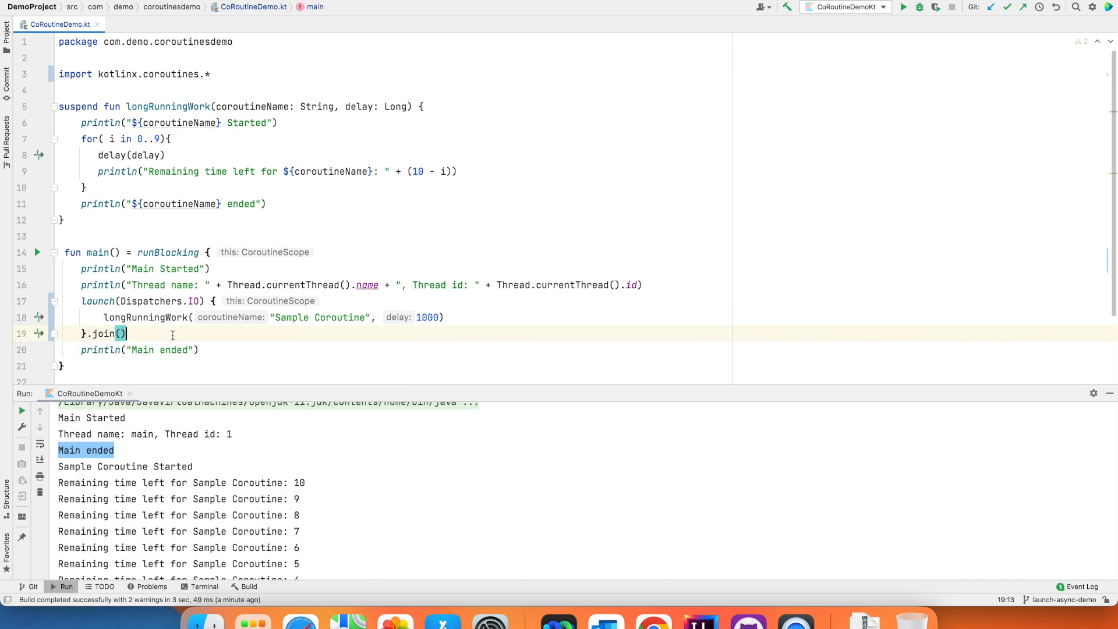
left_click(905, 7)
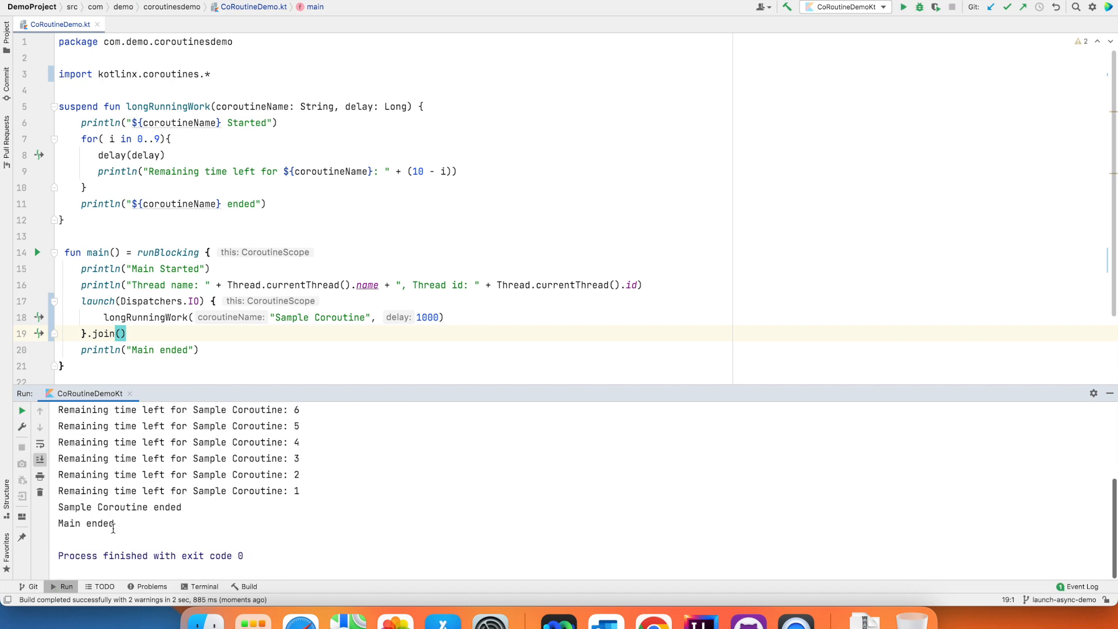
double_click(82, 524)
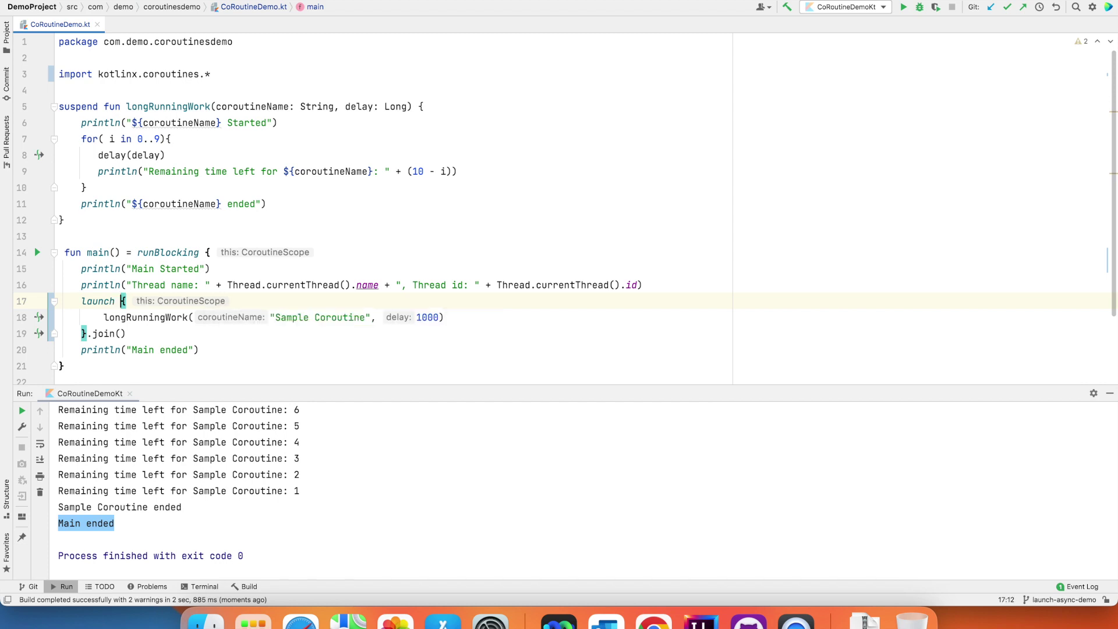
Replace launch with async from code completion.
double_click(97, 301)
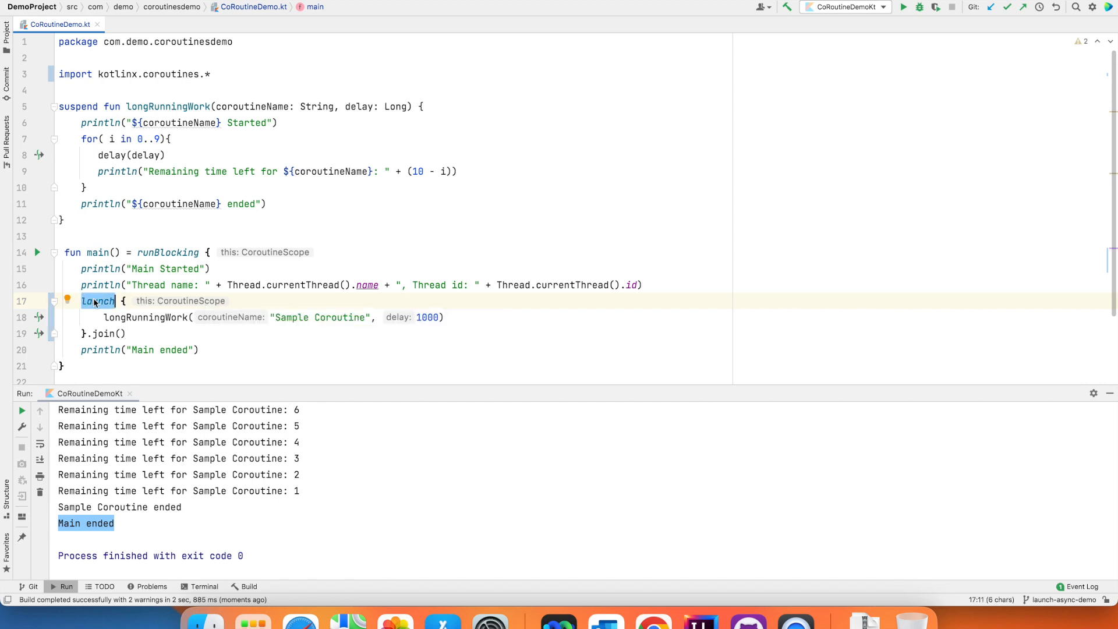
type("as {")
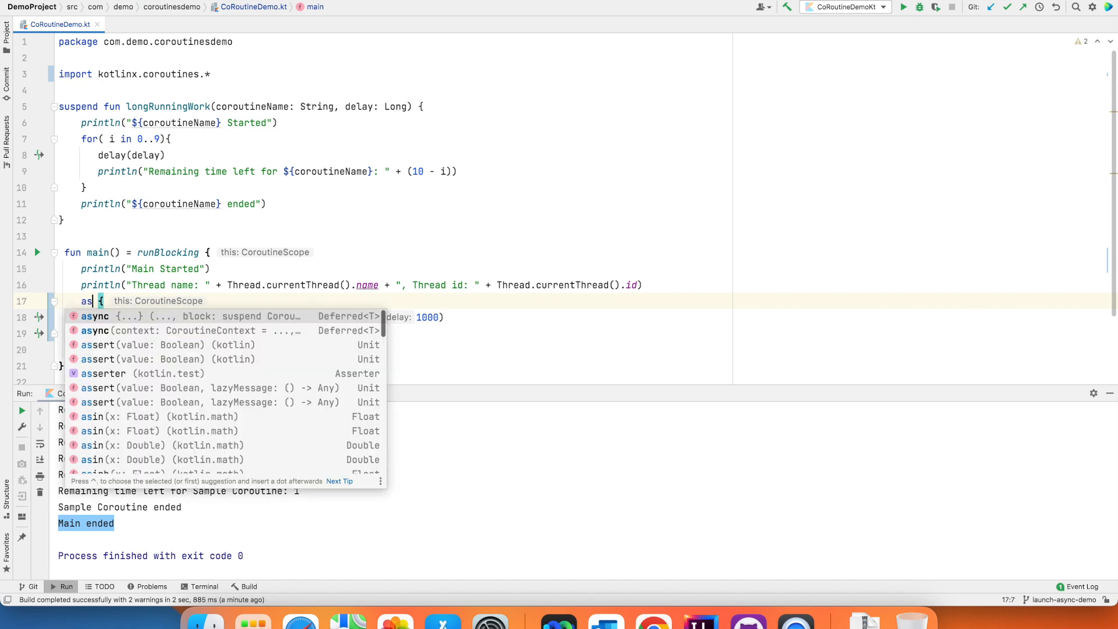
right_click(143, 333)
type(".join()")
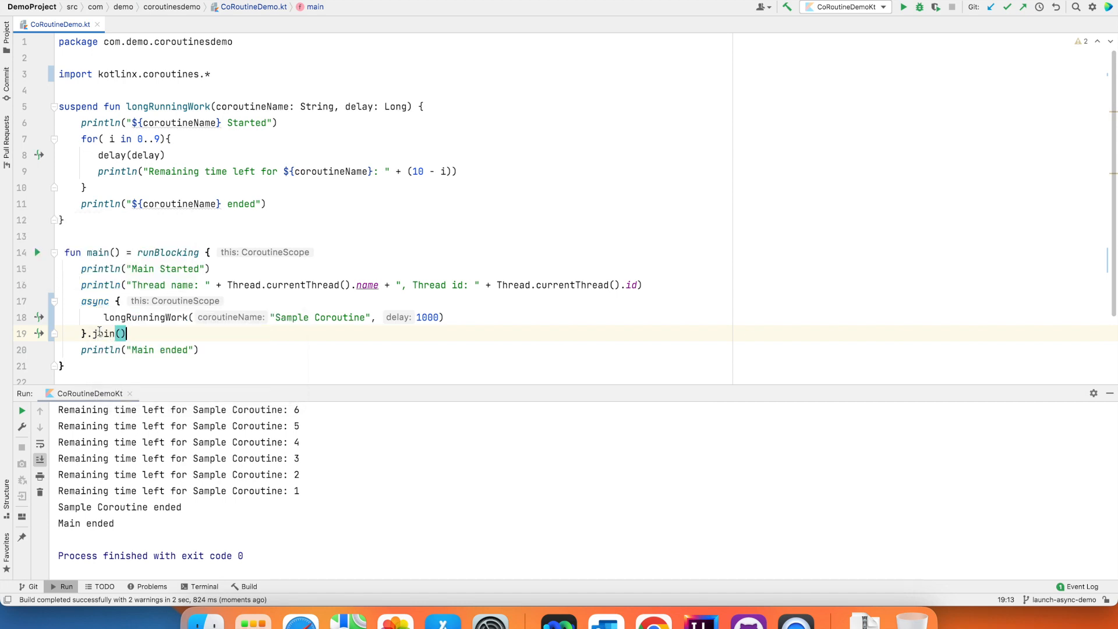
Replace join with await and run CoroutineDemoKt again.
double_click(100, 333)
type("await")
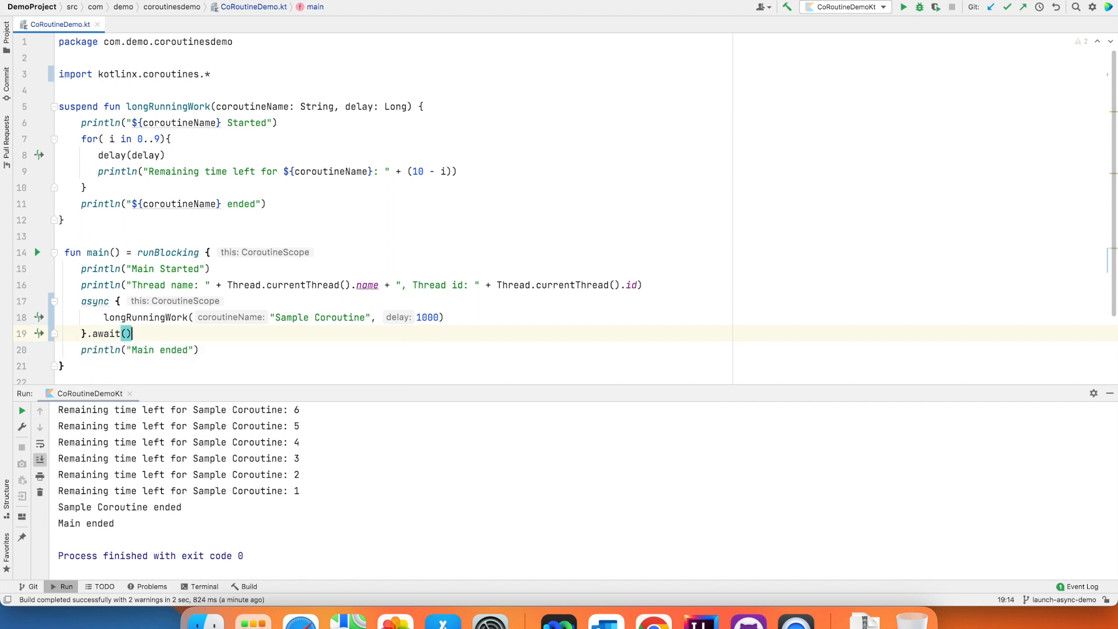
right_click(126, 333)
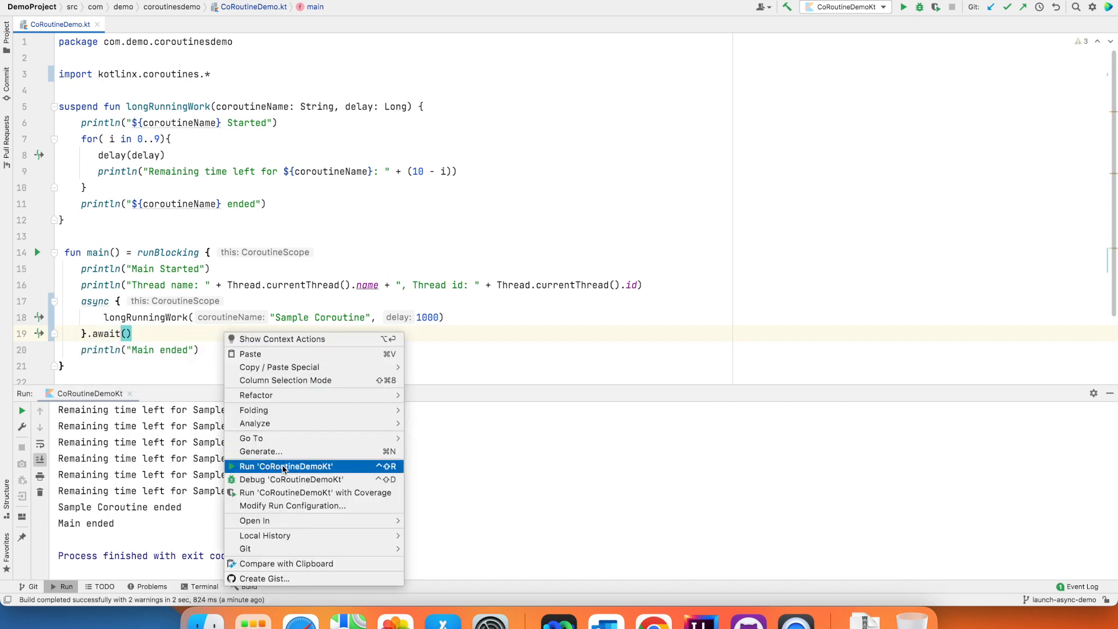
left_click(286, 466)
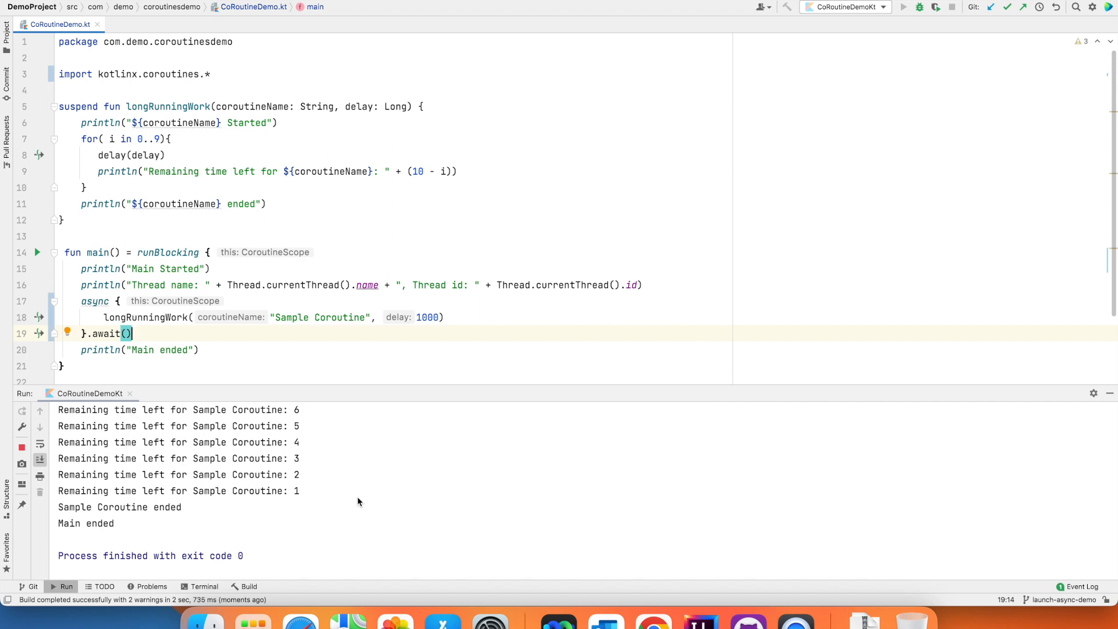
Change async back to launch and await() back to join() after the unresolved reference error.
double_click(94, 300)
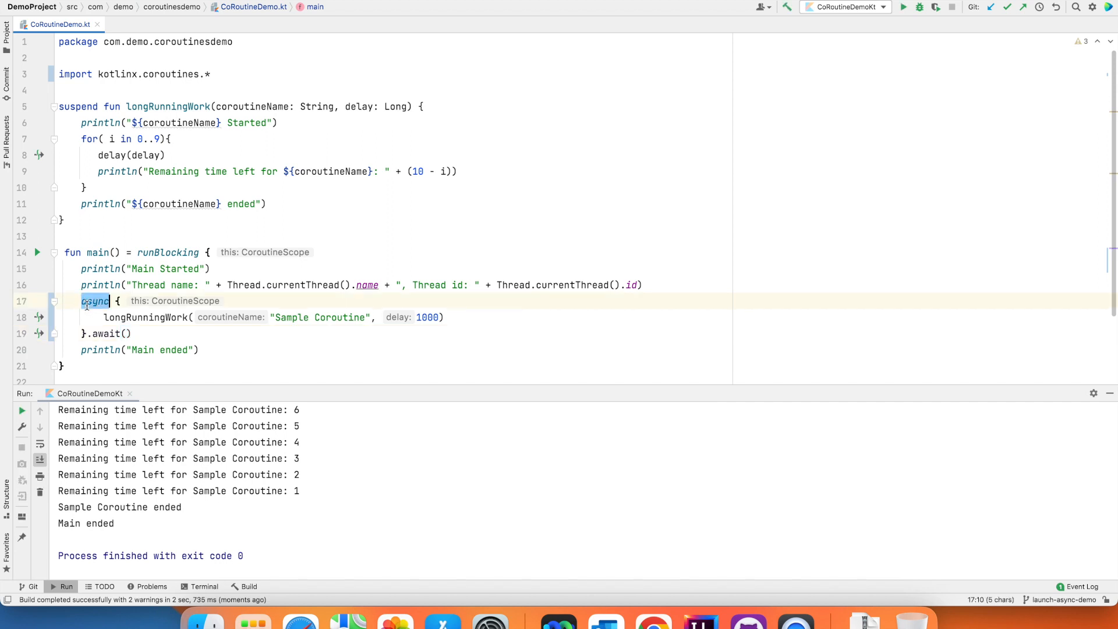
type("launch")
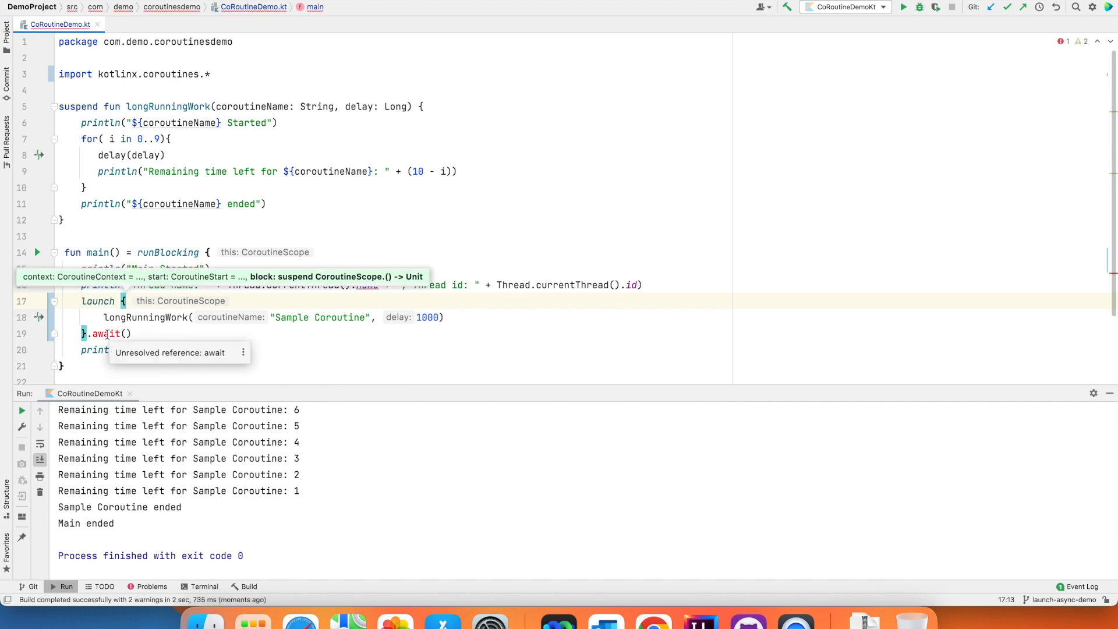
type("j")
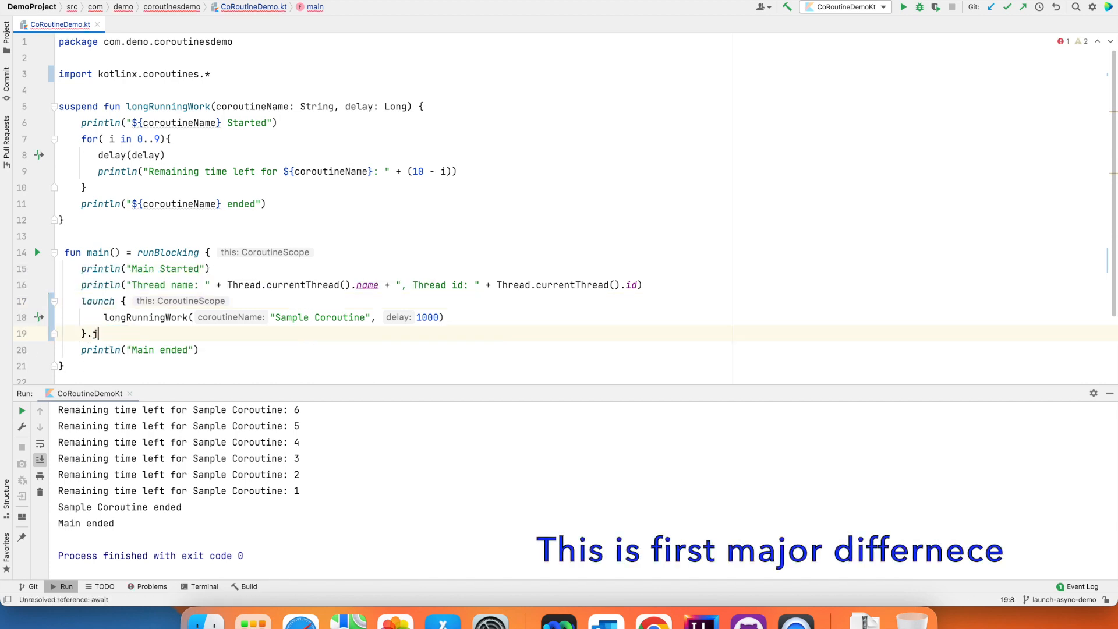
type("oin()")
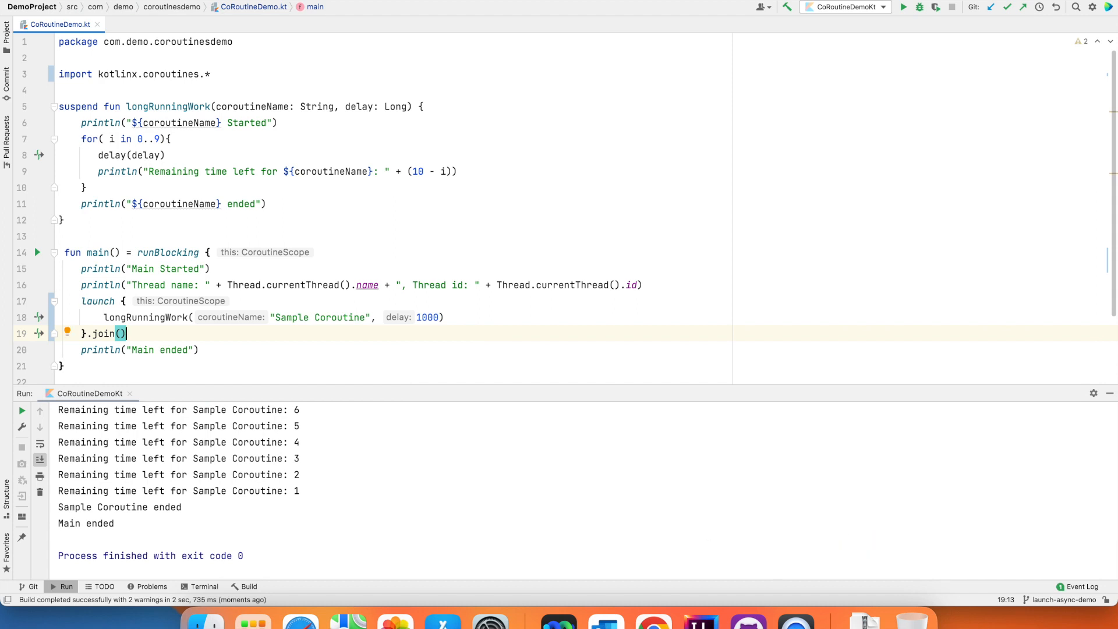
mouse_move(119, 356)
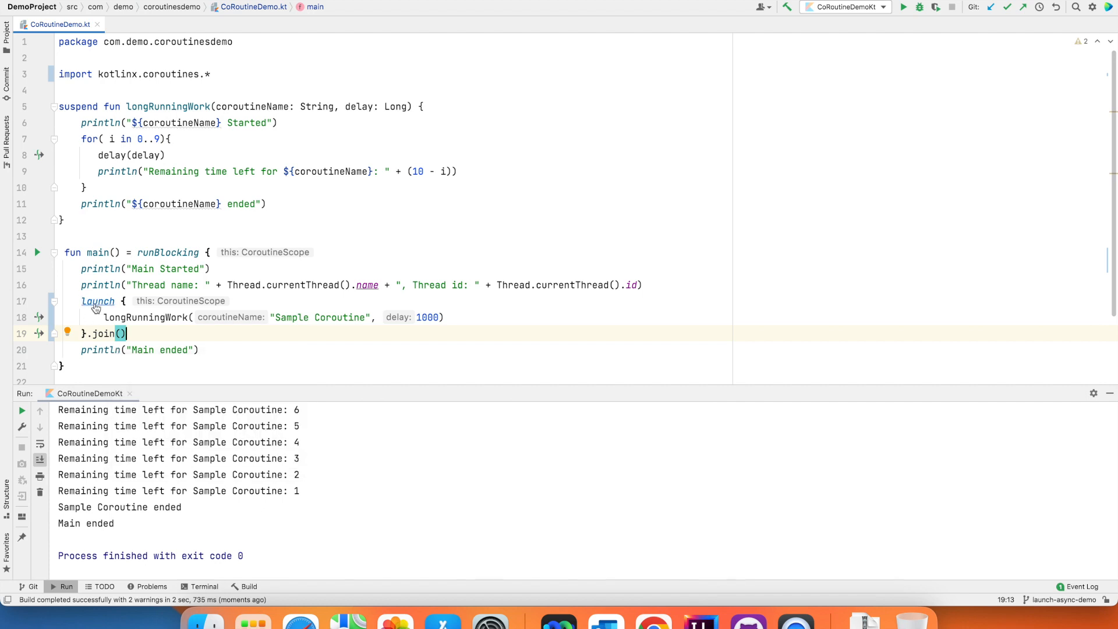
mouse_move(98, 300)
type("var = ")
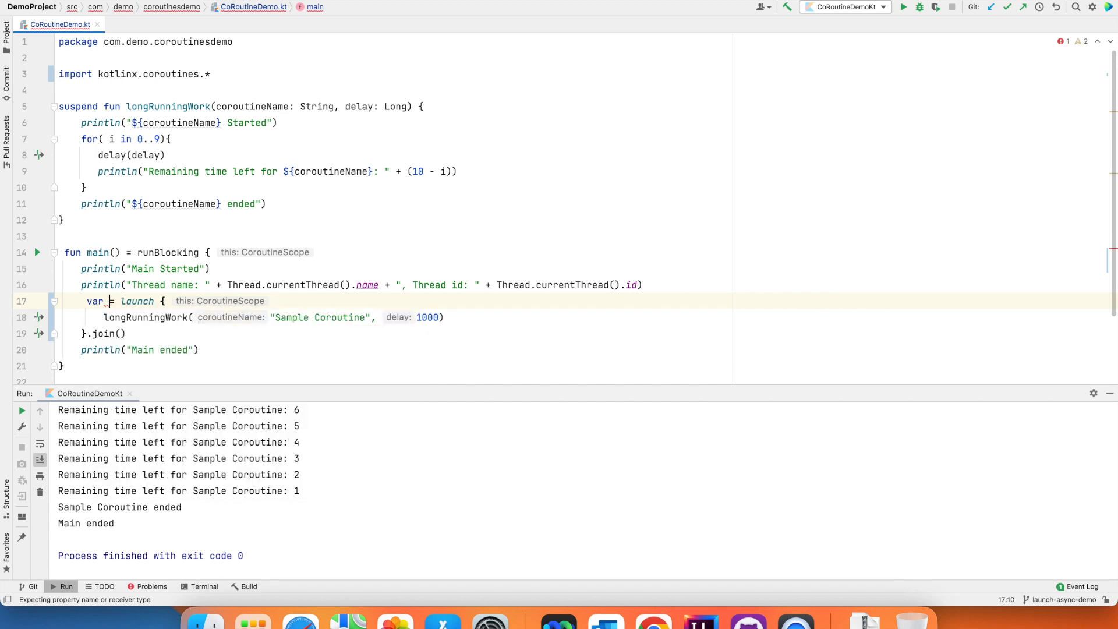
Store launch in var sampleVariable, join and println it, and rerun to show StandaloneCoroutine{Completed}.
type("sampleVariable")
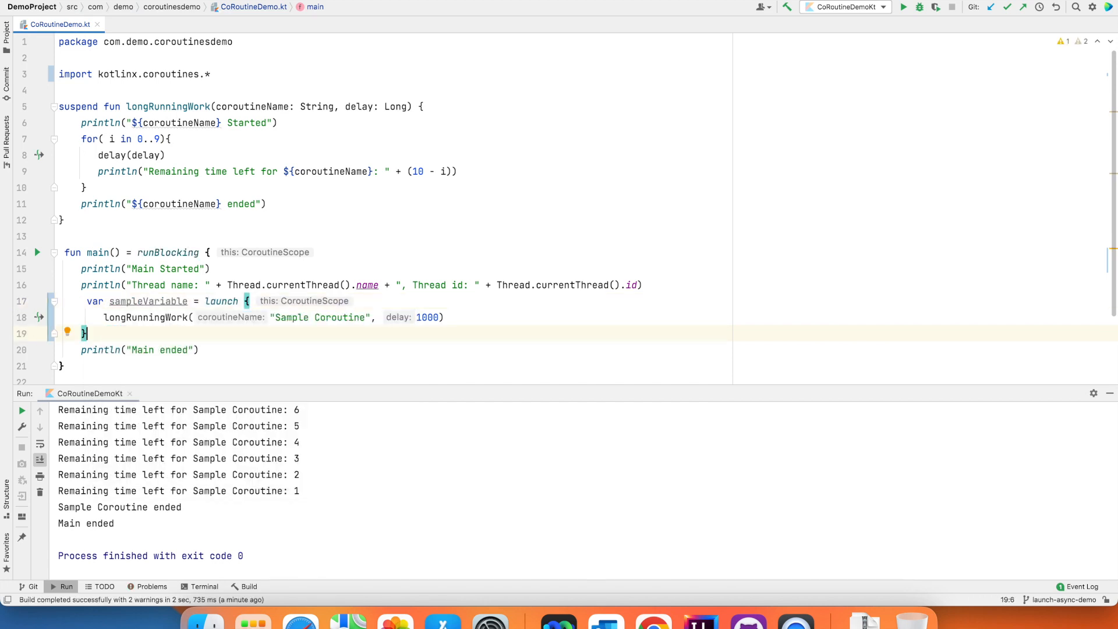
type("sampleVariable.join(")
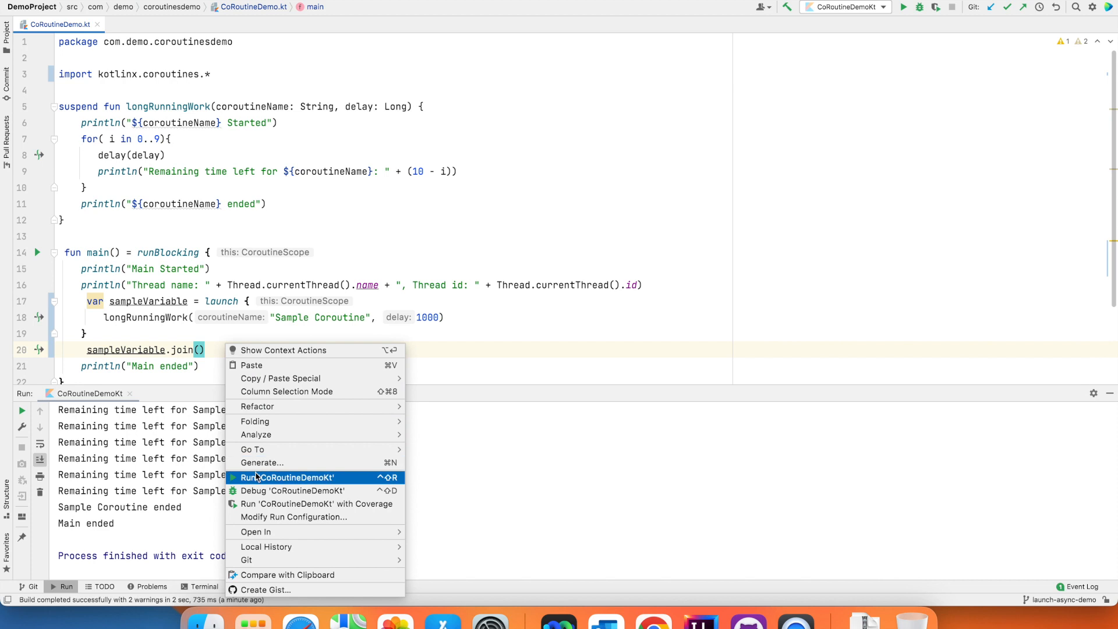
left_click(283, 478)
type("println(\"Sample Variable : ${sampleVariable")
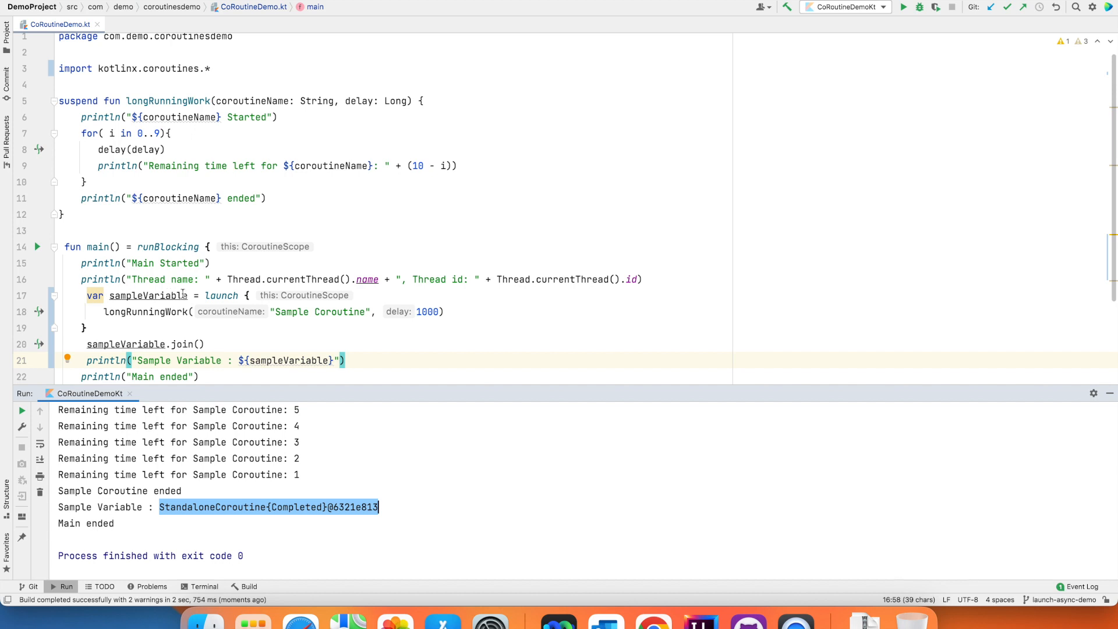
Change sampleVariable's launch to async with await() so the rerun prints DeferredCoroutine{Completed}.
type("asy")
left_click(146, 344)
type("await")
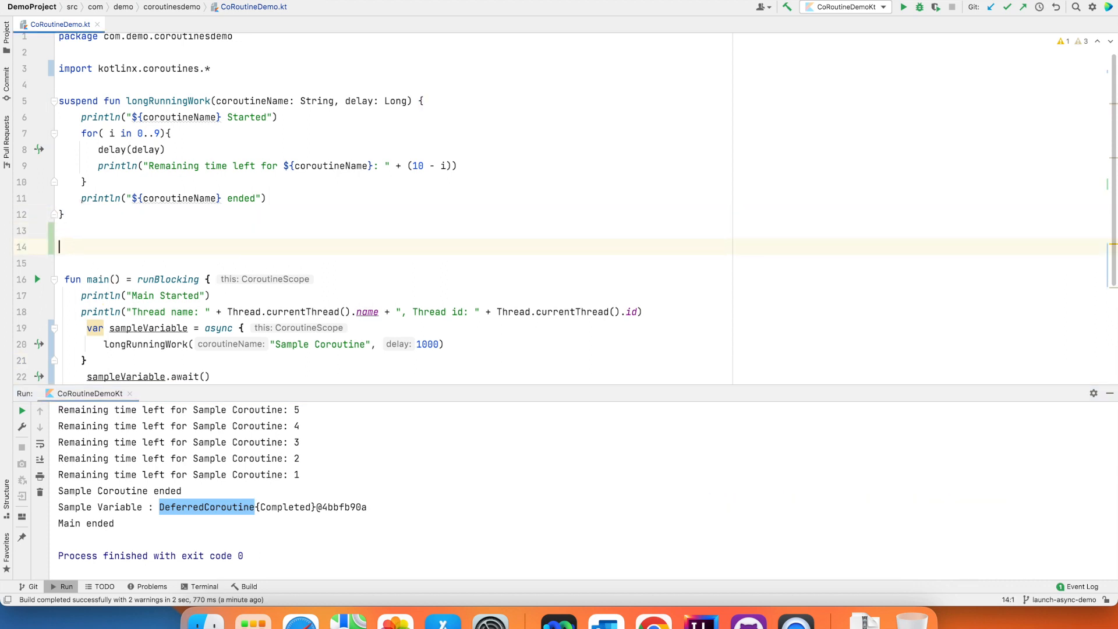
Write suspend fun sampleSuspendFunction(coroutineName: String, delay: Long) printing Started, delaying, then ended.
type("sus")
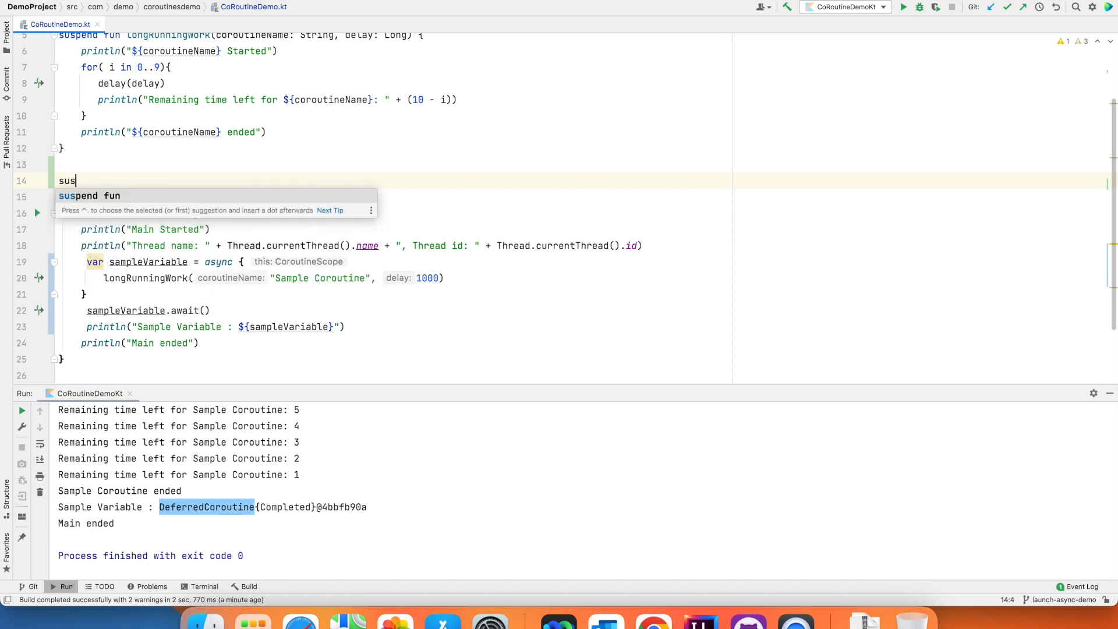
type("pend fun sample")
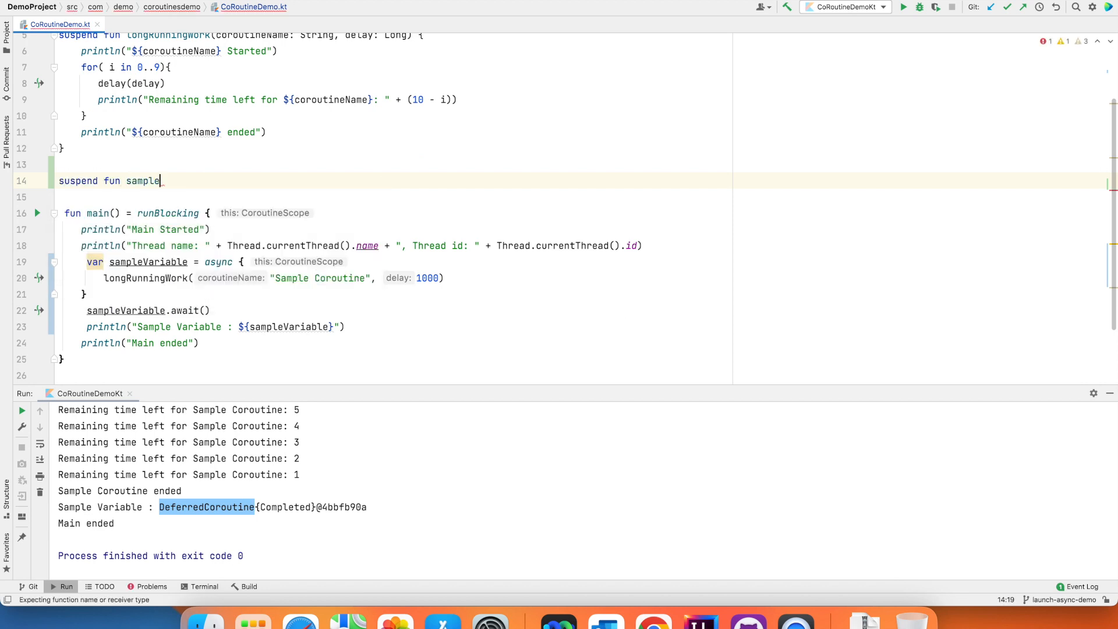
type("SuspendFunctio")
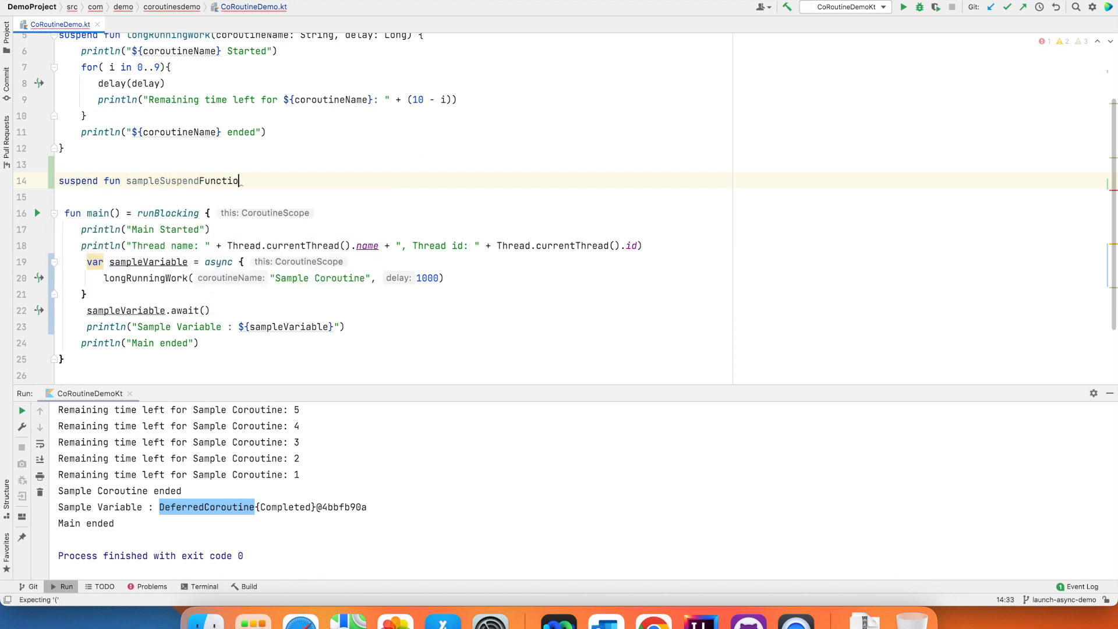
type("{")
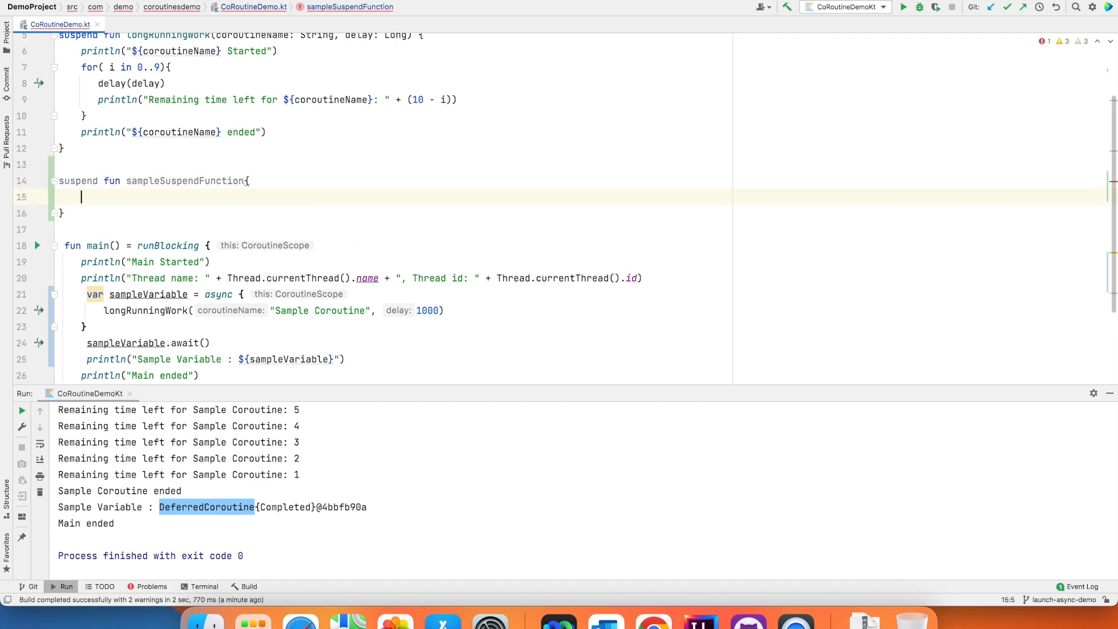
type("()")
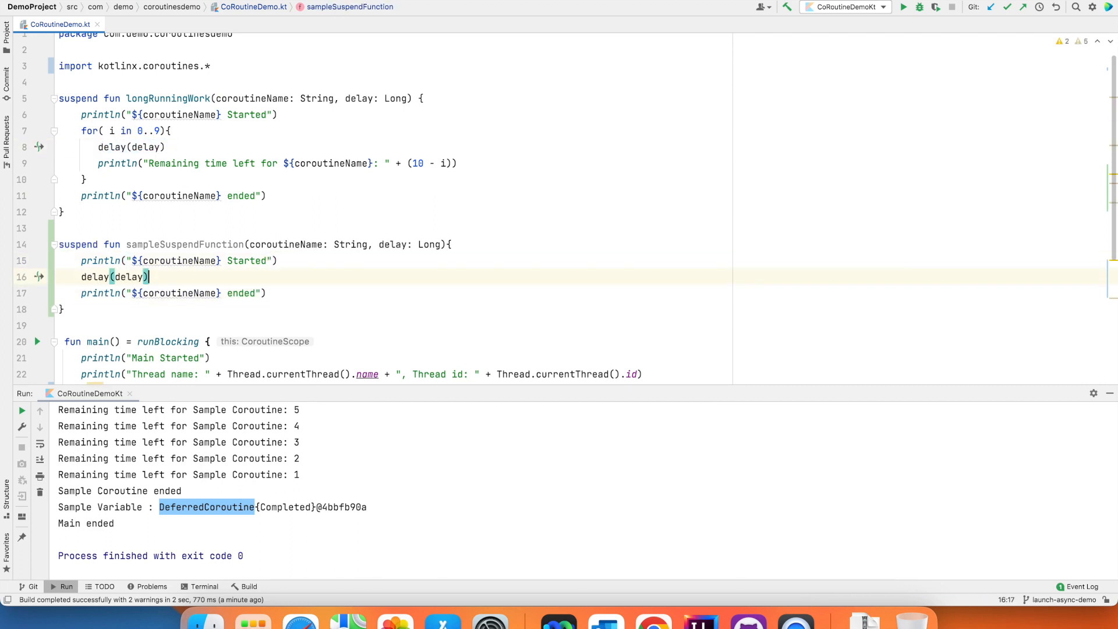
Make main launch sampleSuspendFunction("SampleCoroutine", 1000), run it, and highlight Main ended printing first.
double_click(184, 244)
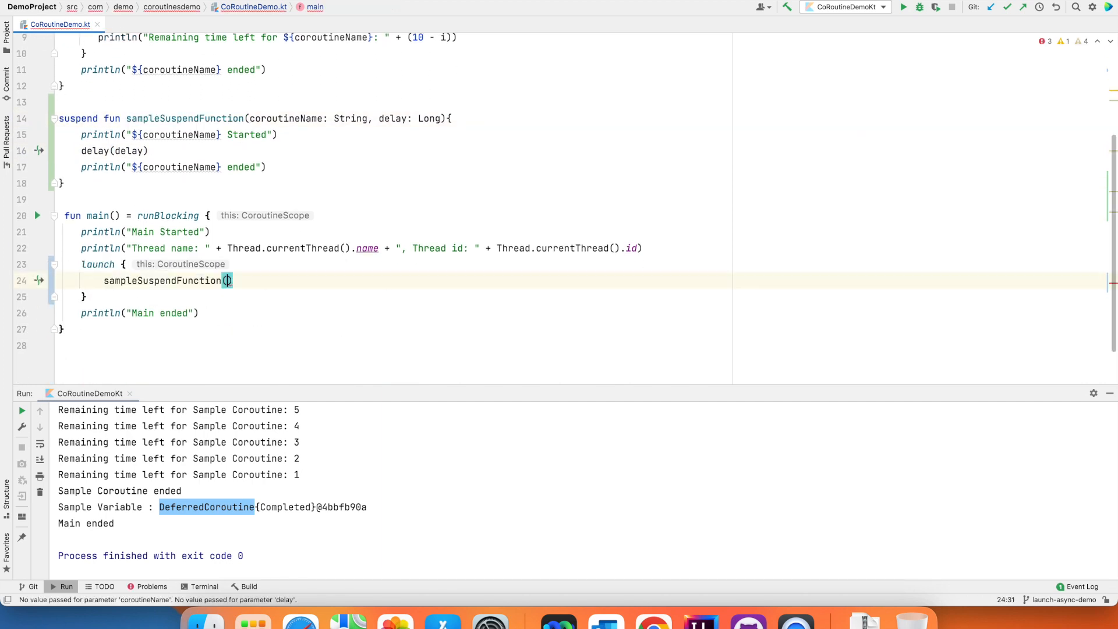
type("coroutineName: \"SampleCo\"")
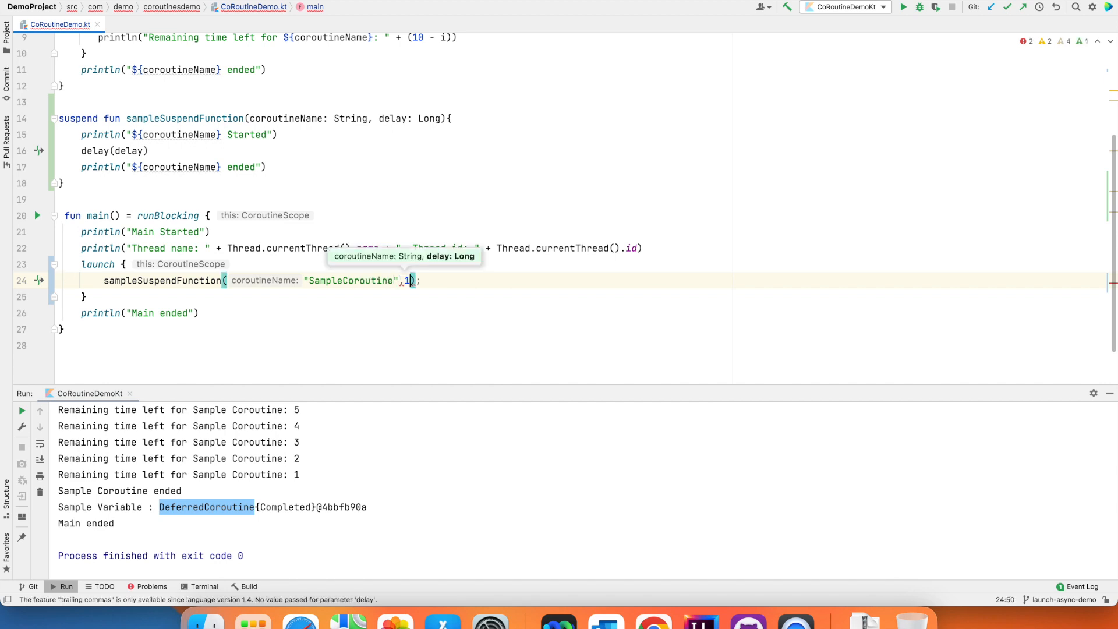
right_click(408, 281)
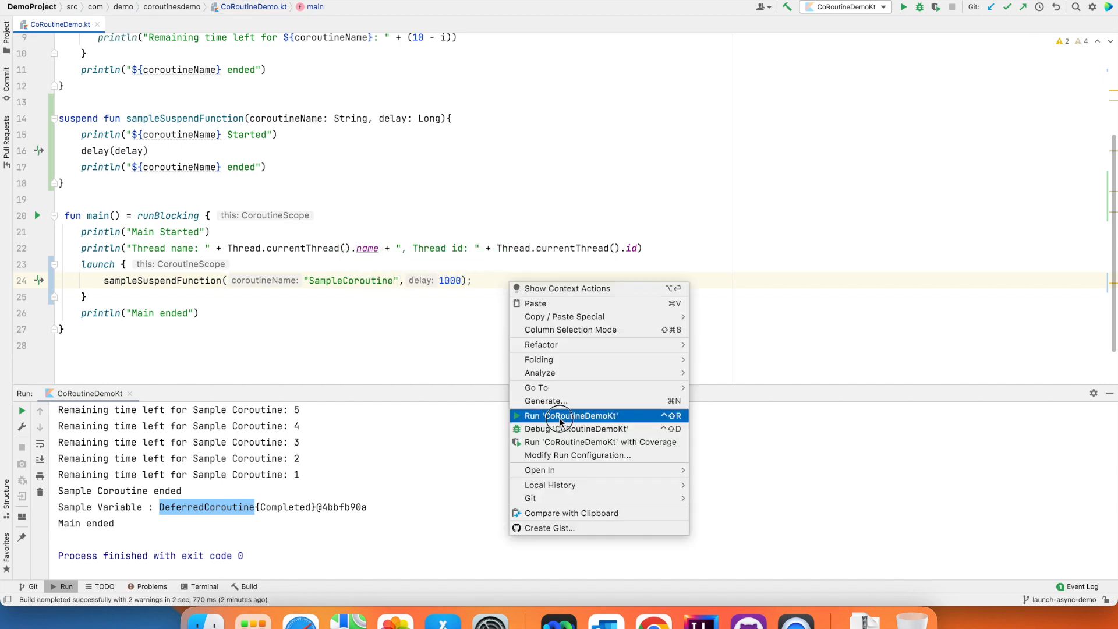
left_click(562, 416)
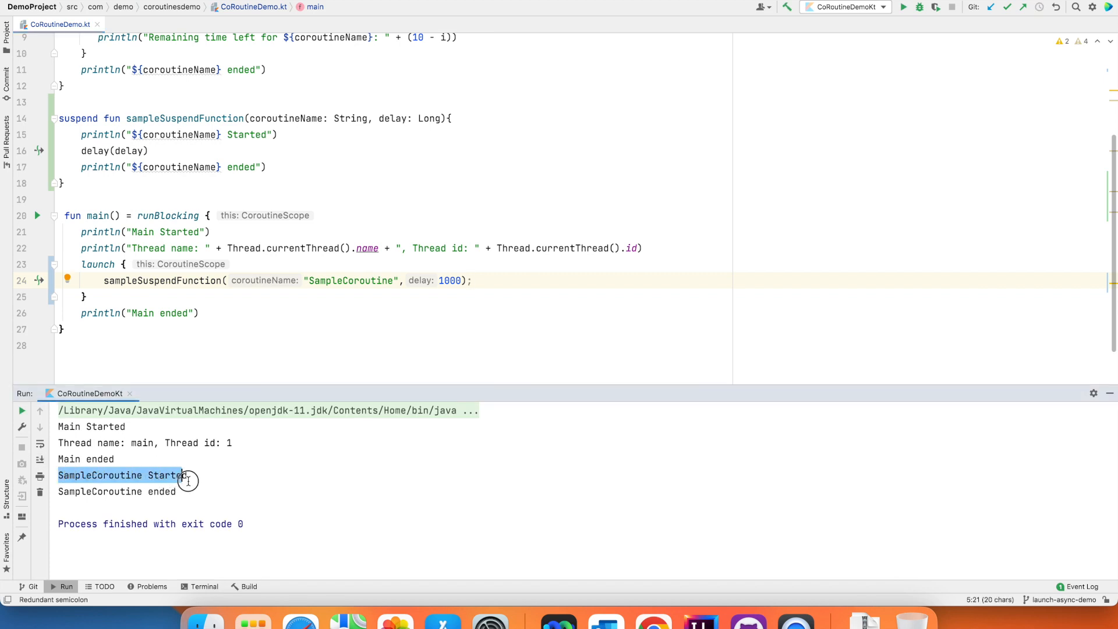
left_click_drag(182, 475, 176, 491)
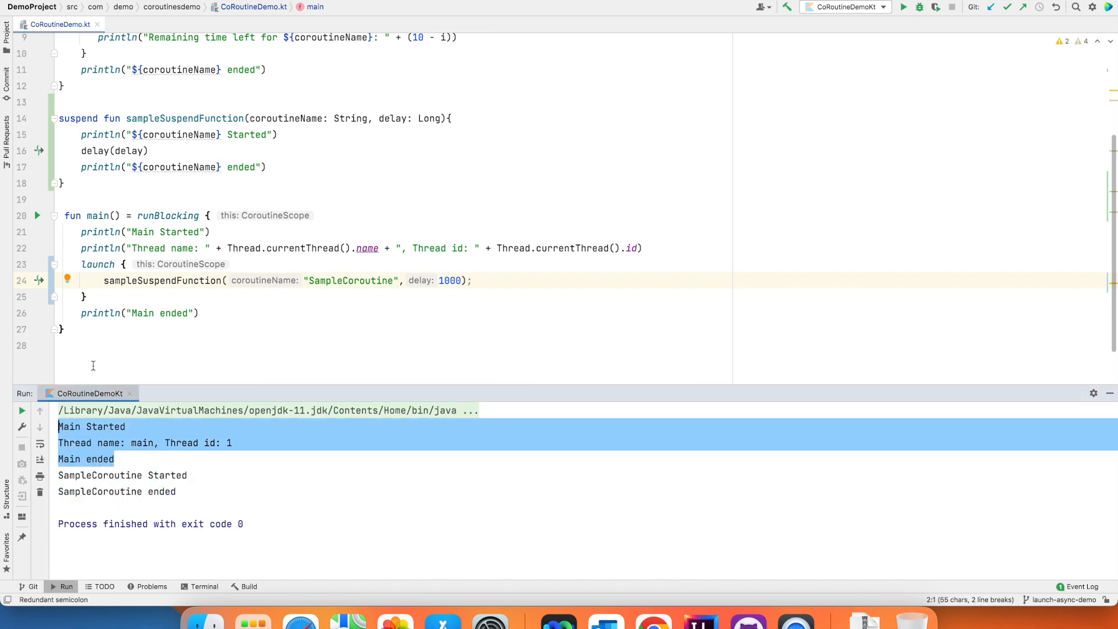
Append .join() to the launch block so SampleCoroutine output prints before Main ended.
type(".")
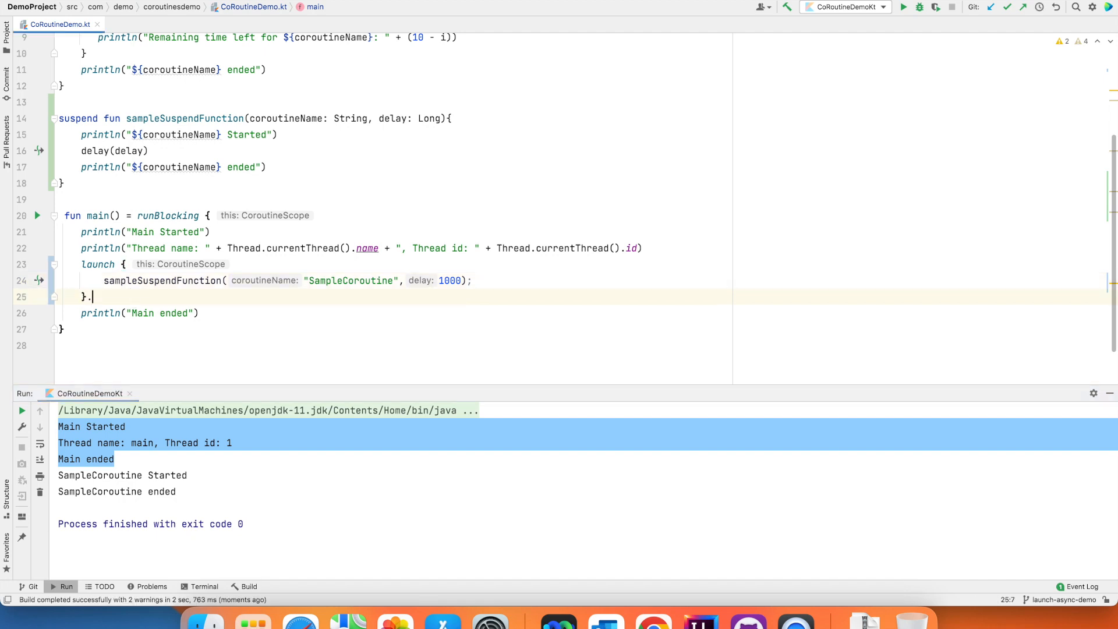
type("join()")
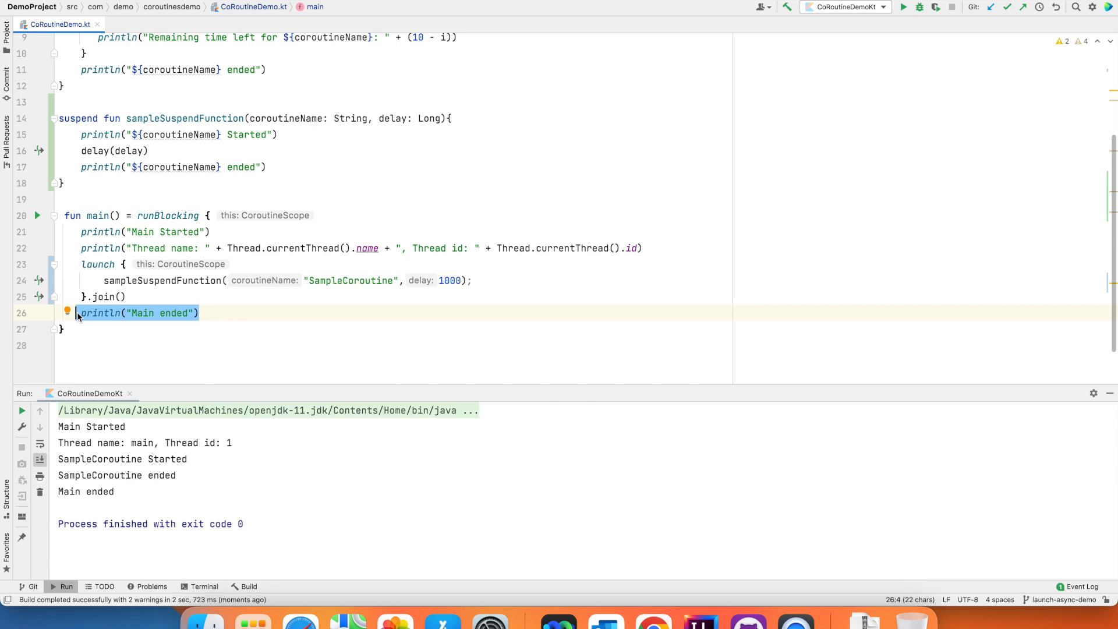
left_click(443, 119)
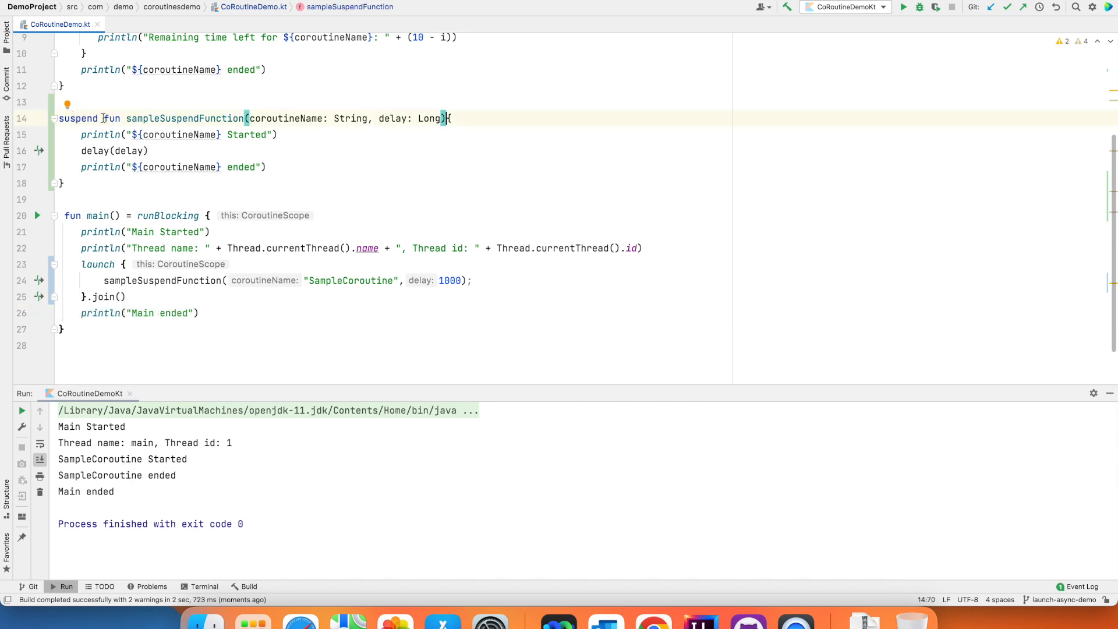
Give sampleSuspendFunction a String return type returning "Say hi from ${coroutineName}".
double_click(186, 119)
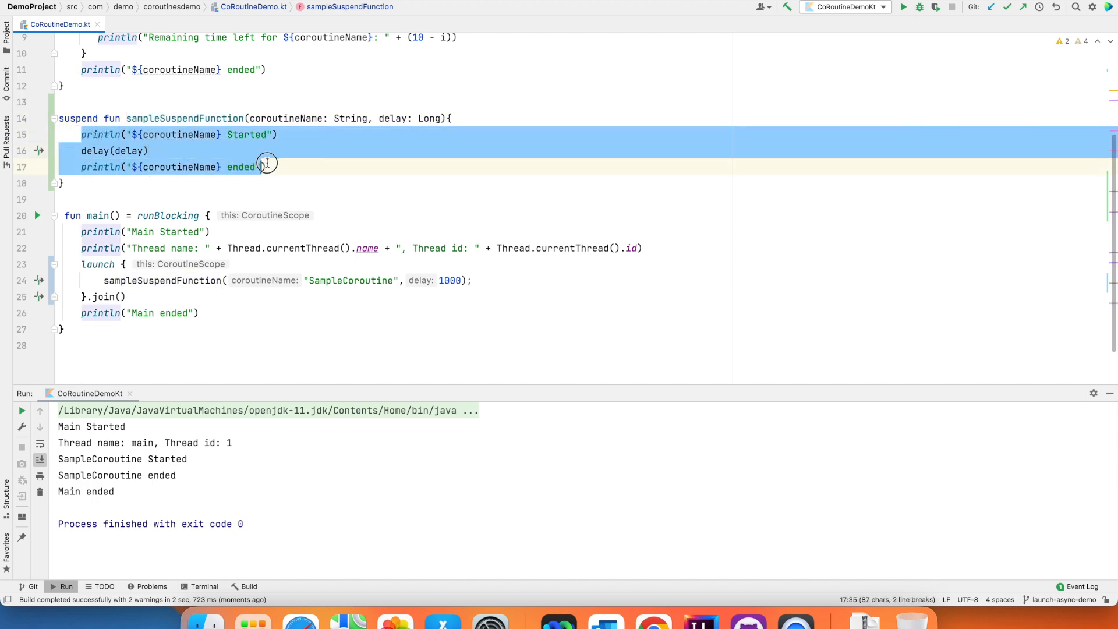
double_click(426, 118)
type(": String")
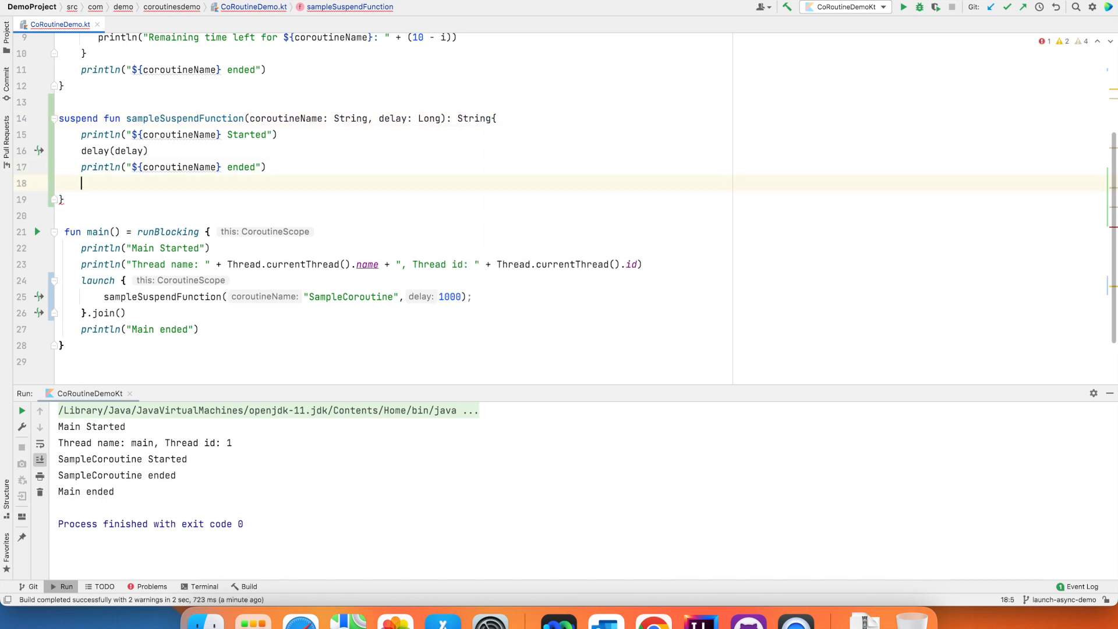
type("return \"Say \"")
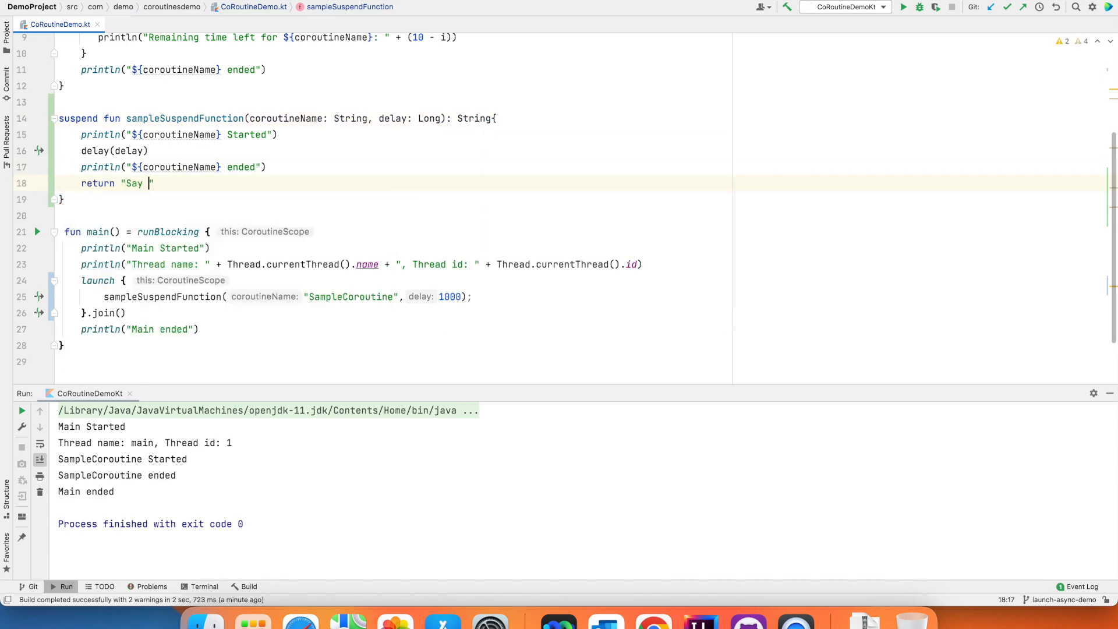
type("hi from ${co")
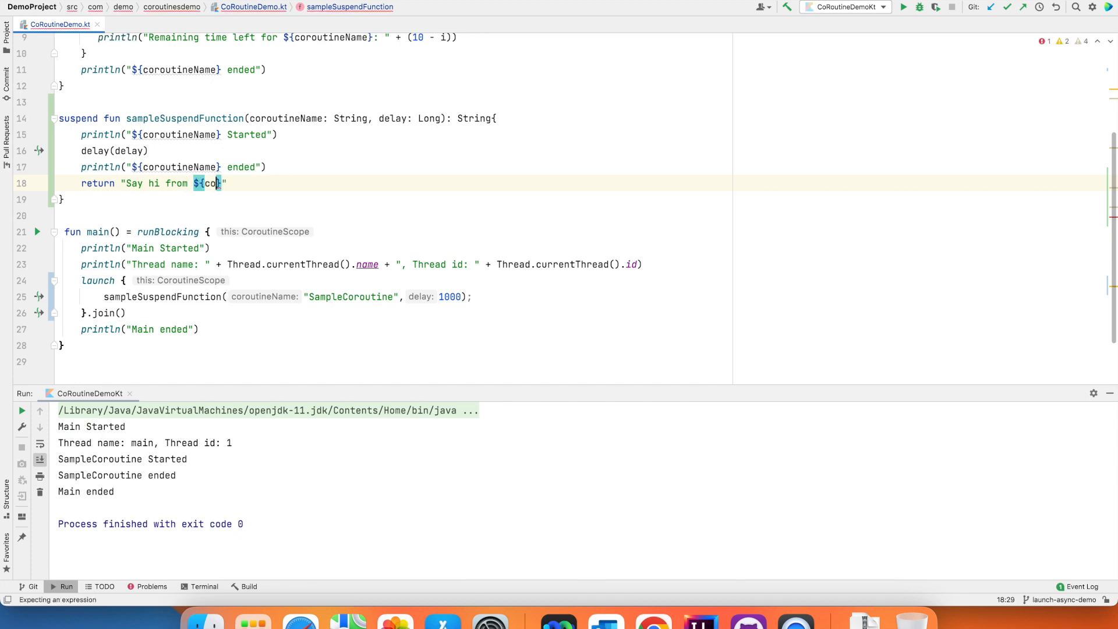
type("routineName}")
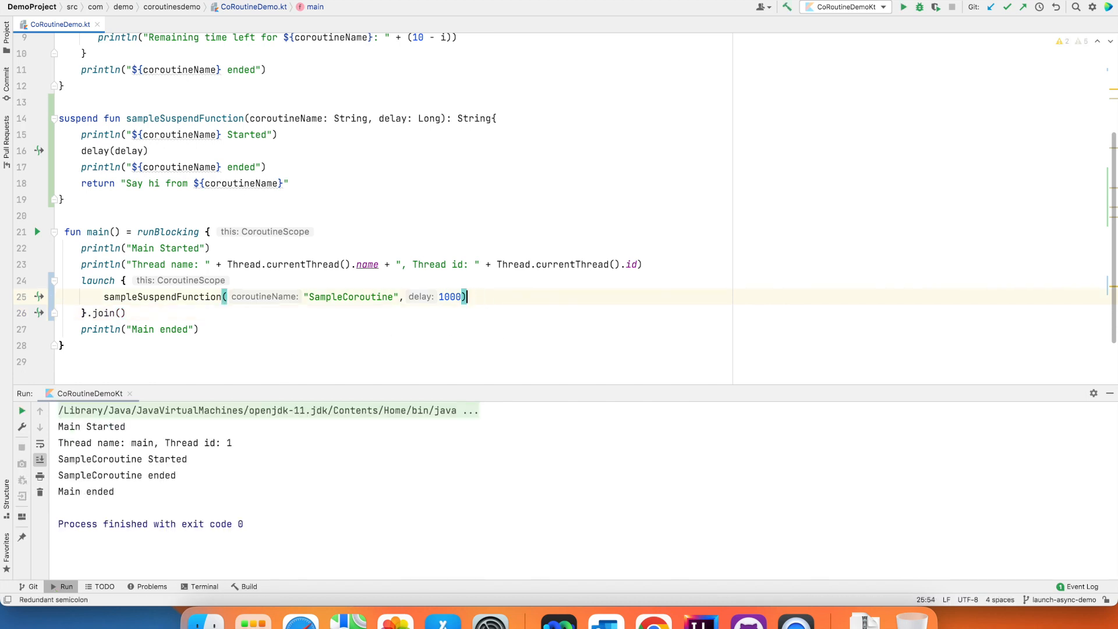
Append .let { println(it) } to the sampleSuspendFunction call so its greeting is printed.
type(".")
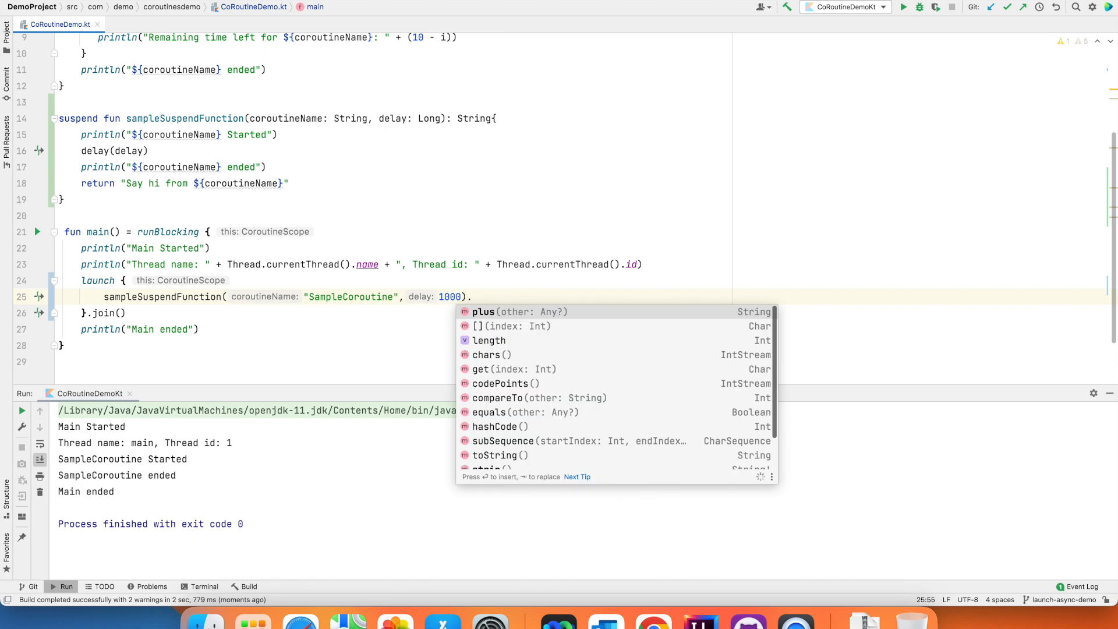
type("let { println() }")
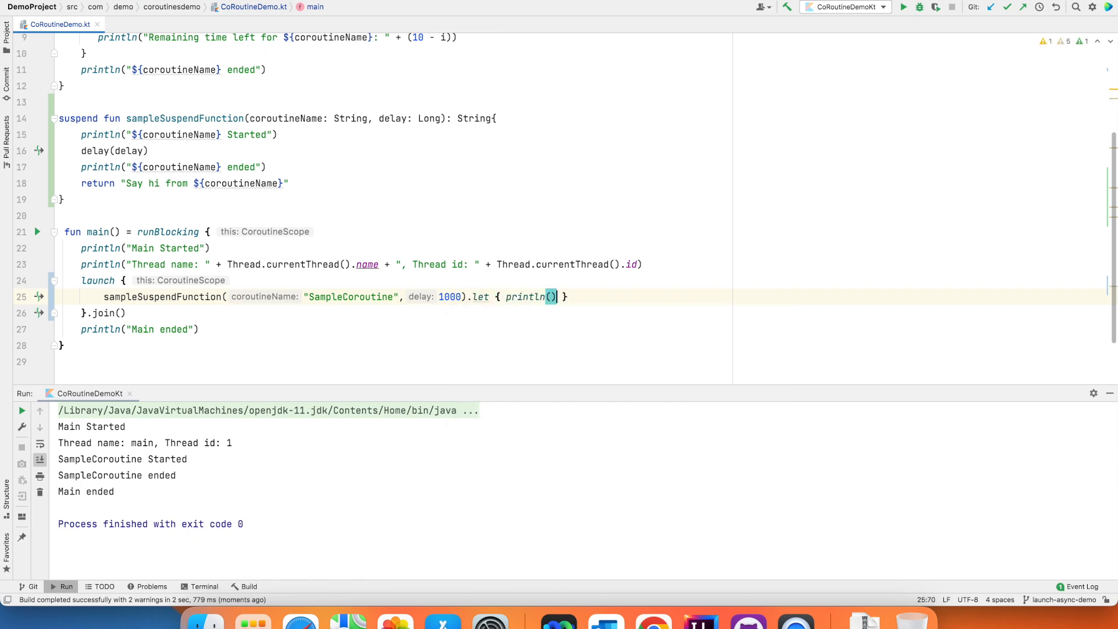
type("it")
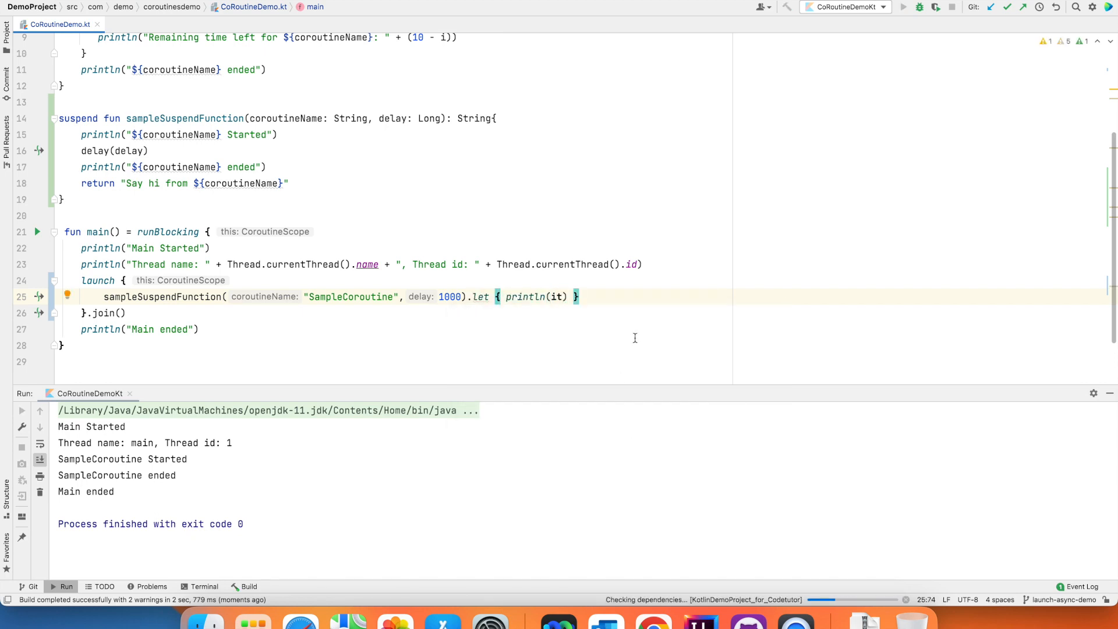
Run and highlight the new "Say hi from SampleCoroutine" output line, then return to the launch line.
double_click(150, 491)
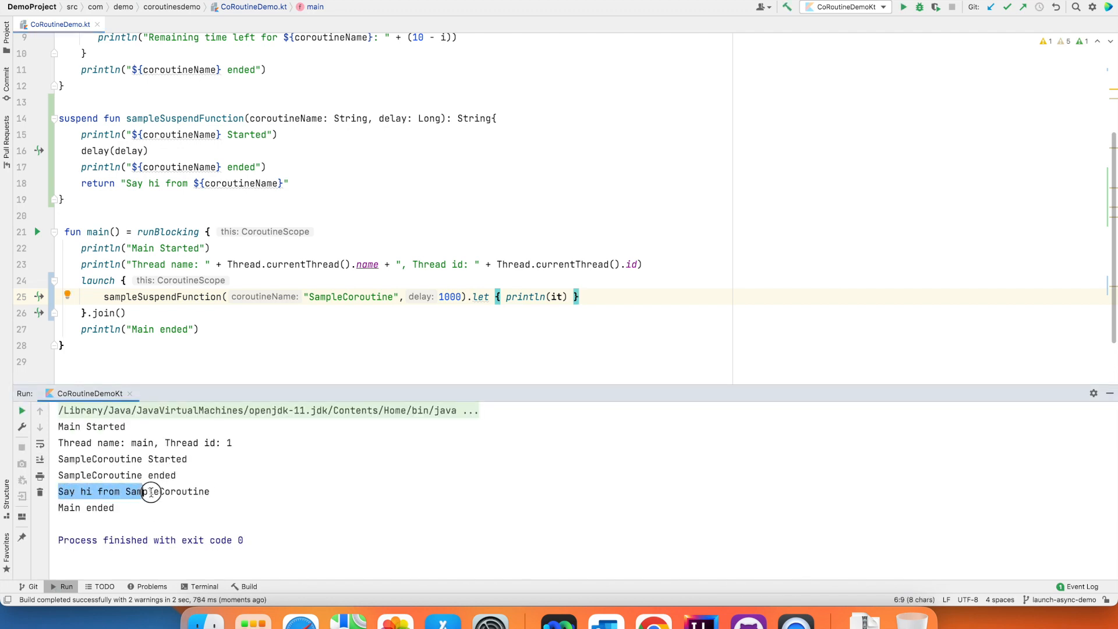
left_click_drag(150, 491, 217, 492)
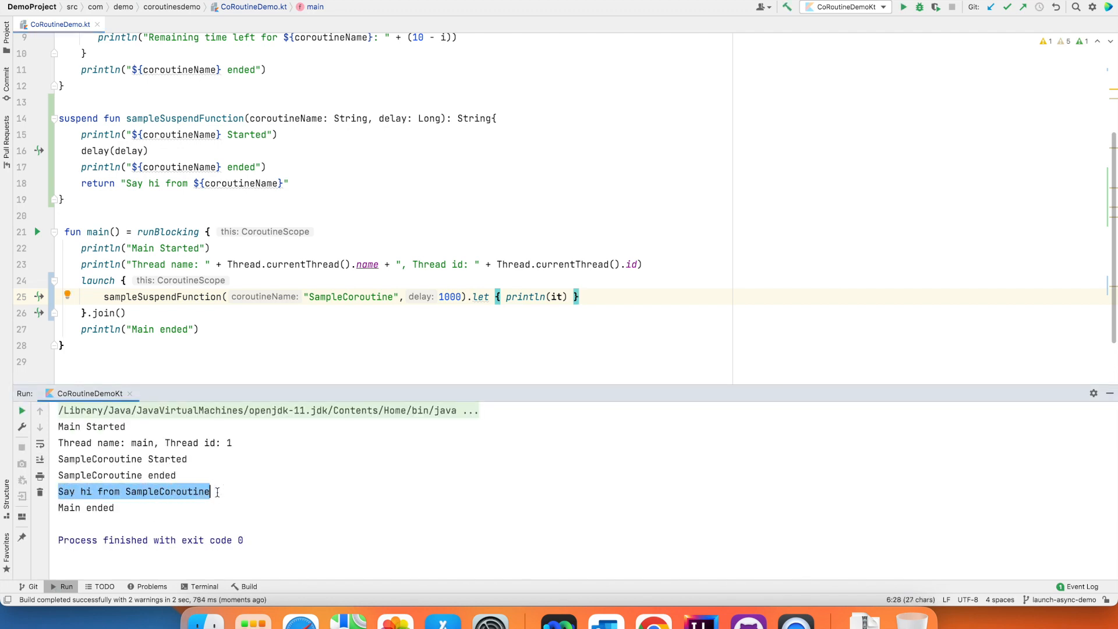
double_click(163, 297)
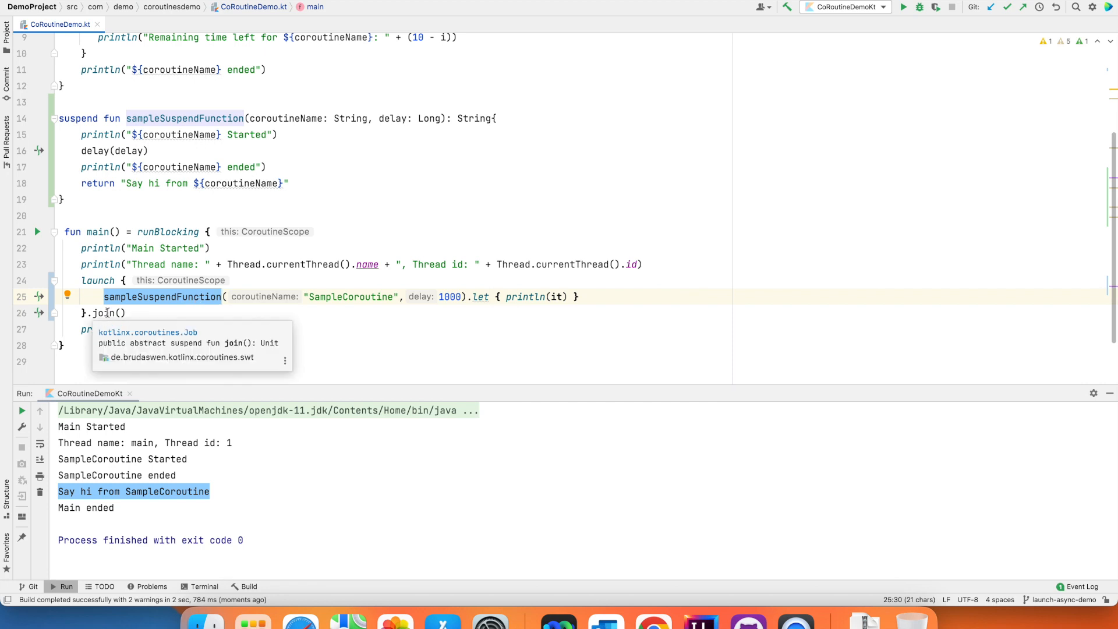
left_click(468, 297)
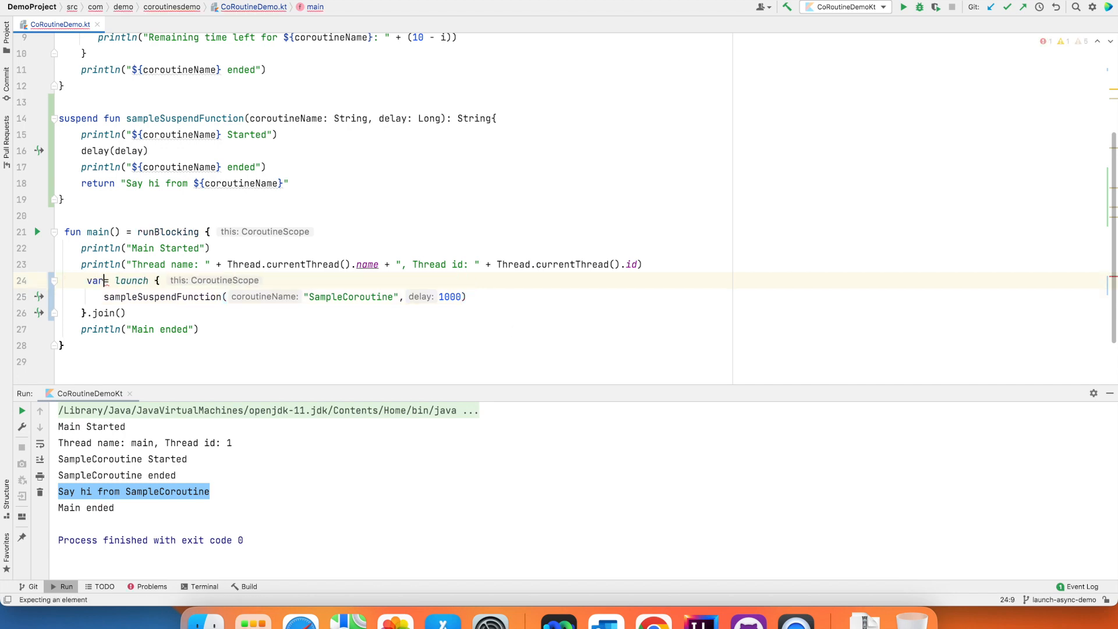
Await async into returnedValue, add println("Returned Value : ${returnedValue}"), run and check the output.
type("returnedValue = asy")
left_click(393, 312)
type("await")
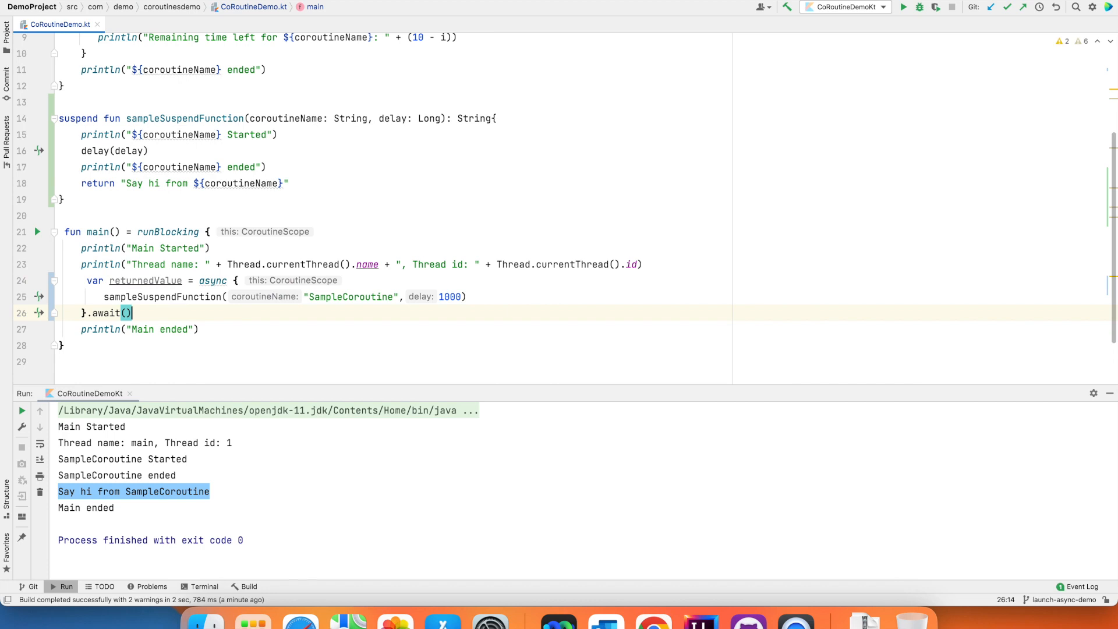
type("pri")
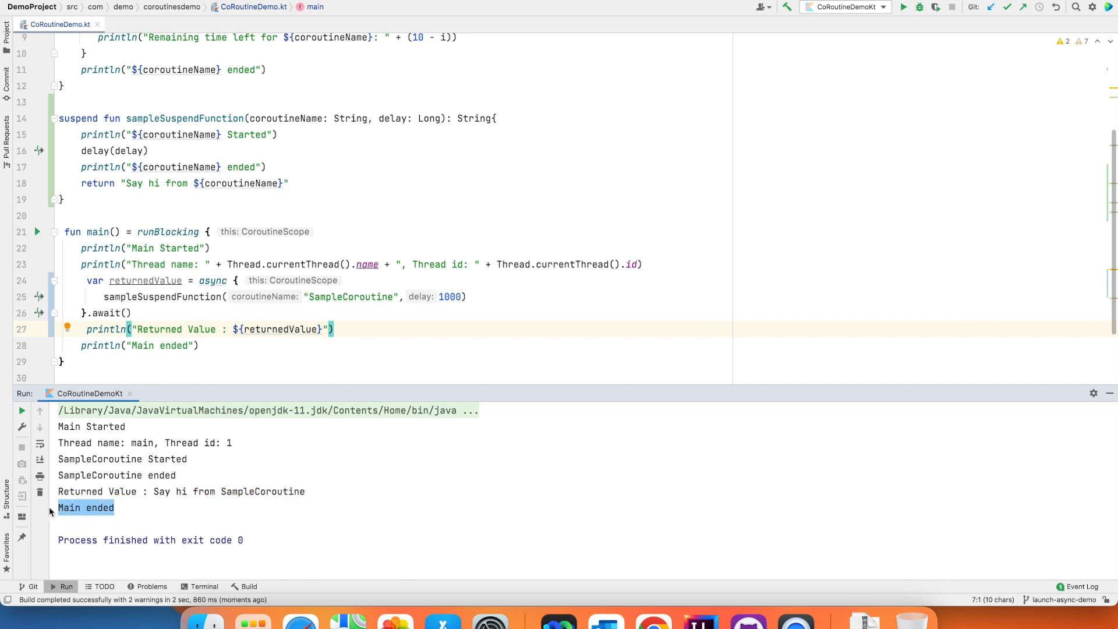
double_click(144, 280)
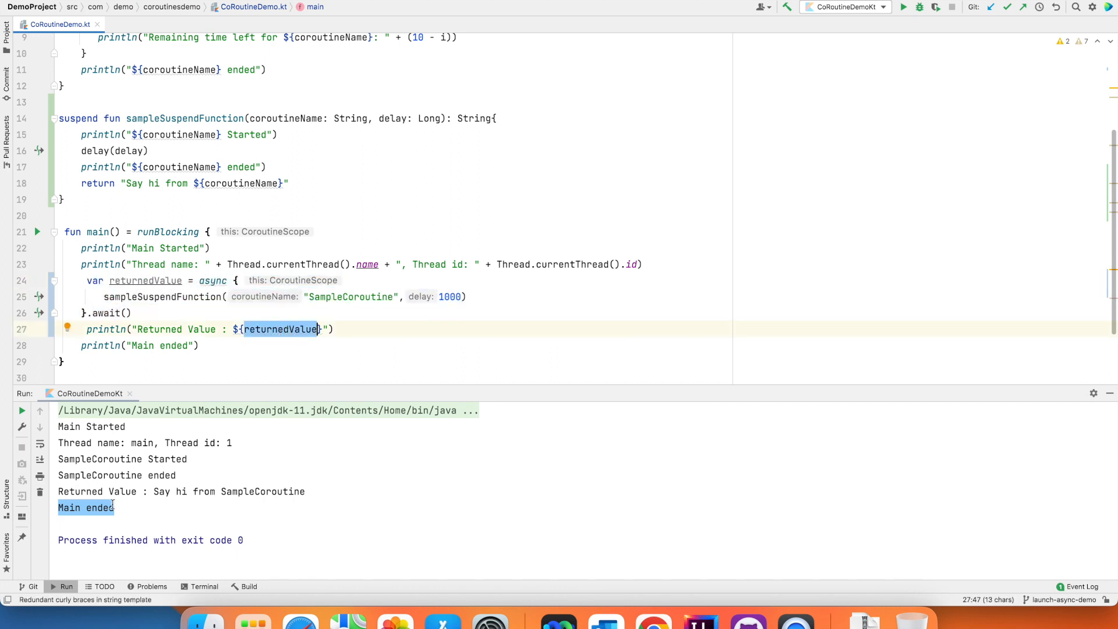
double_click(100, 508)
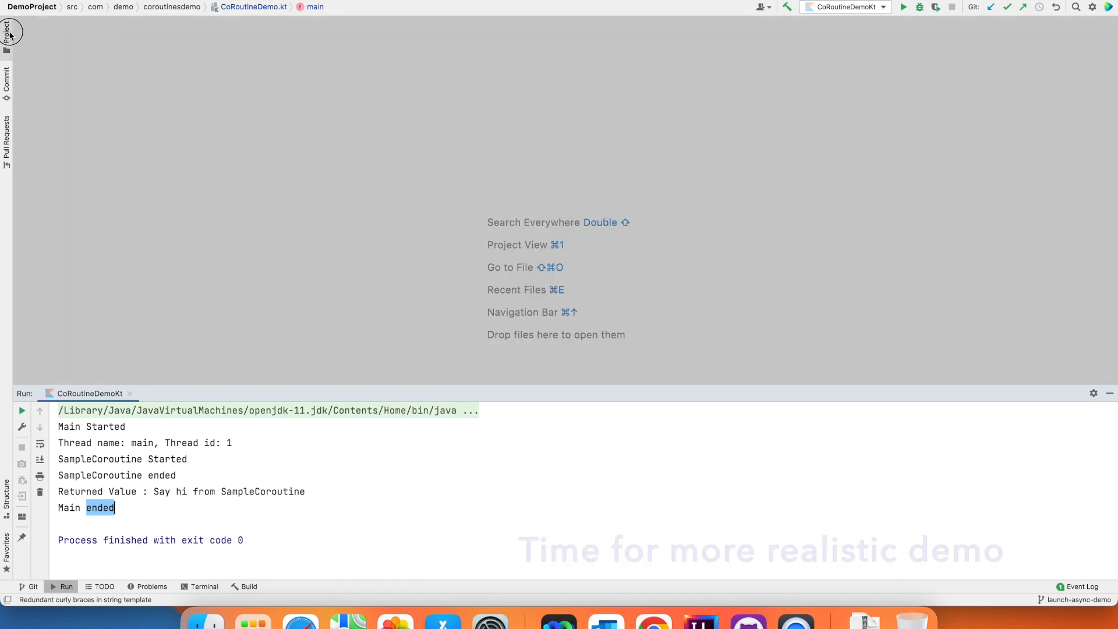
From the Project tree open MockAPICalls, Response and APICallsDemo.kt in editor tabs.
left_click(7, 28)
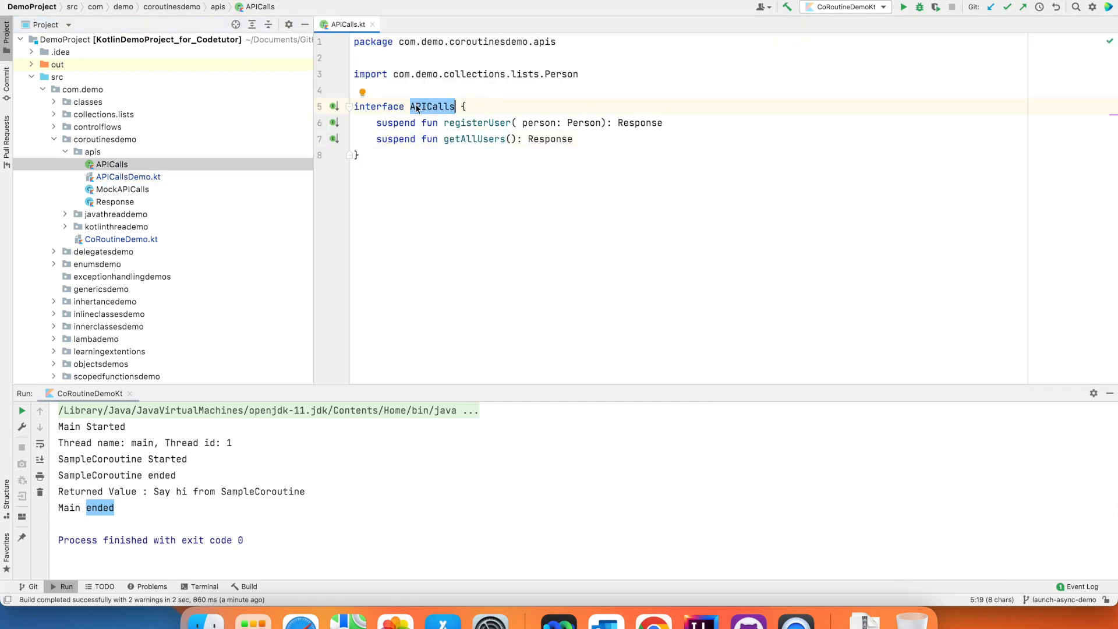
double_click(476, 123)
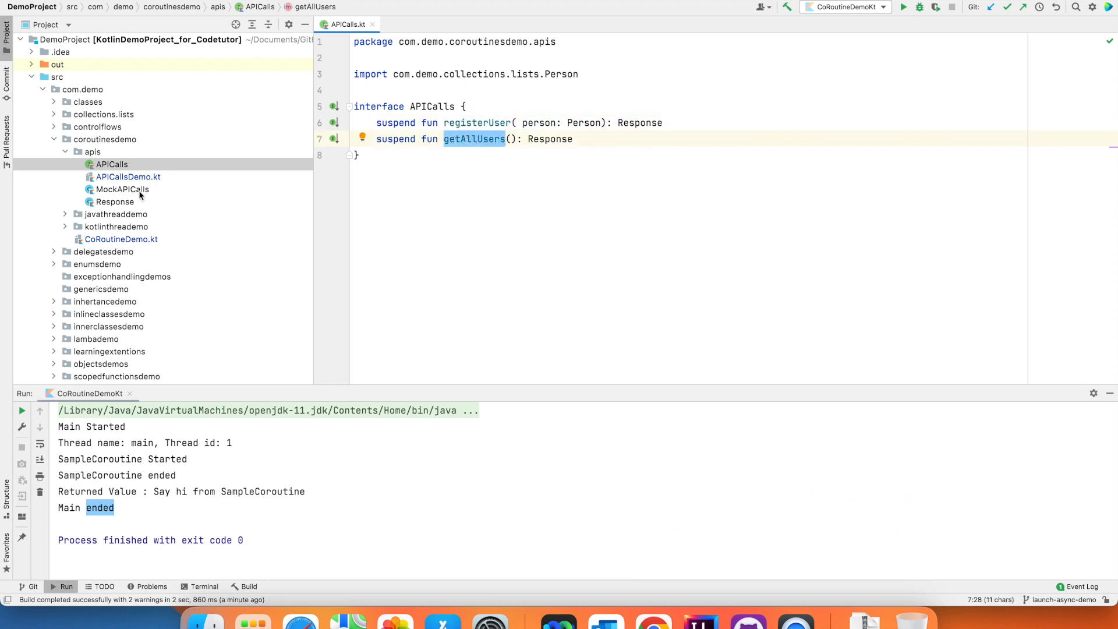
double_click(123, 188)
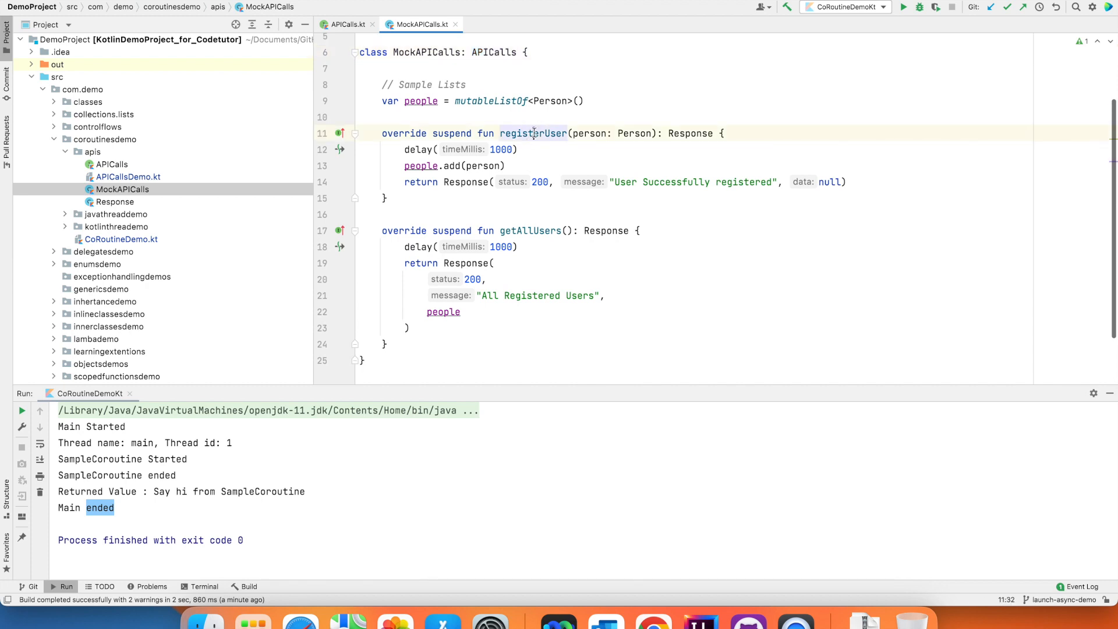
double_click(534, 133)
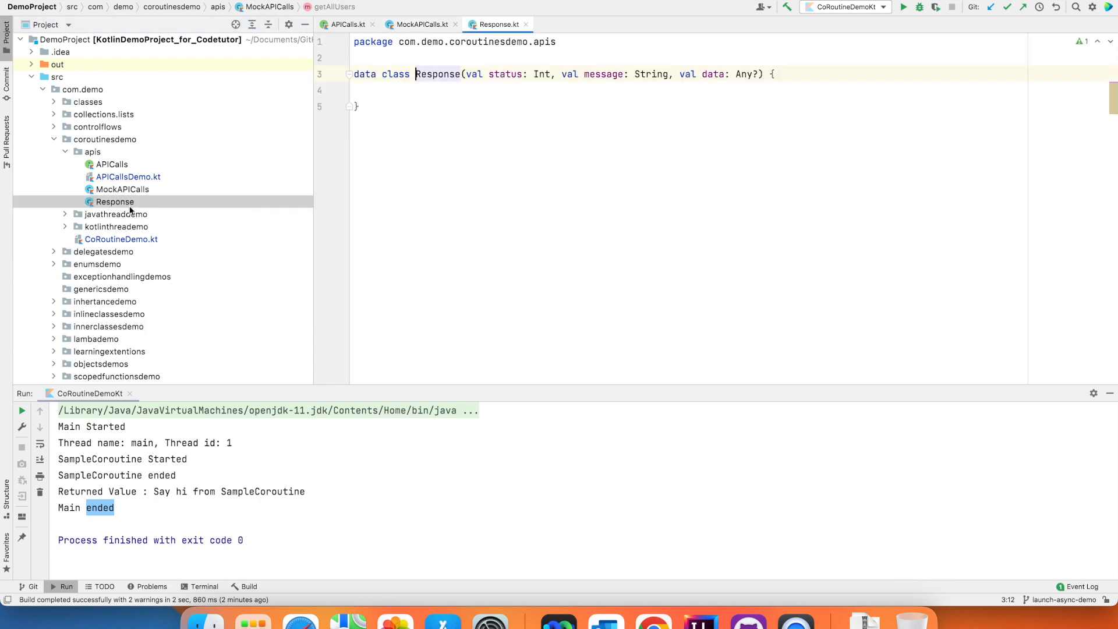
double_click(545, 75)
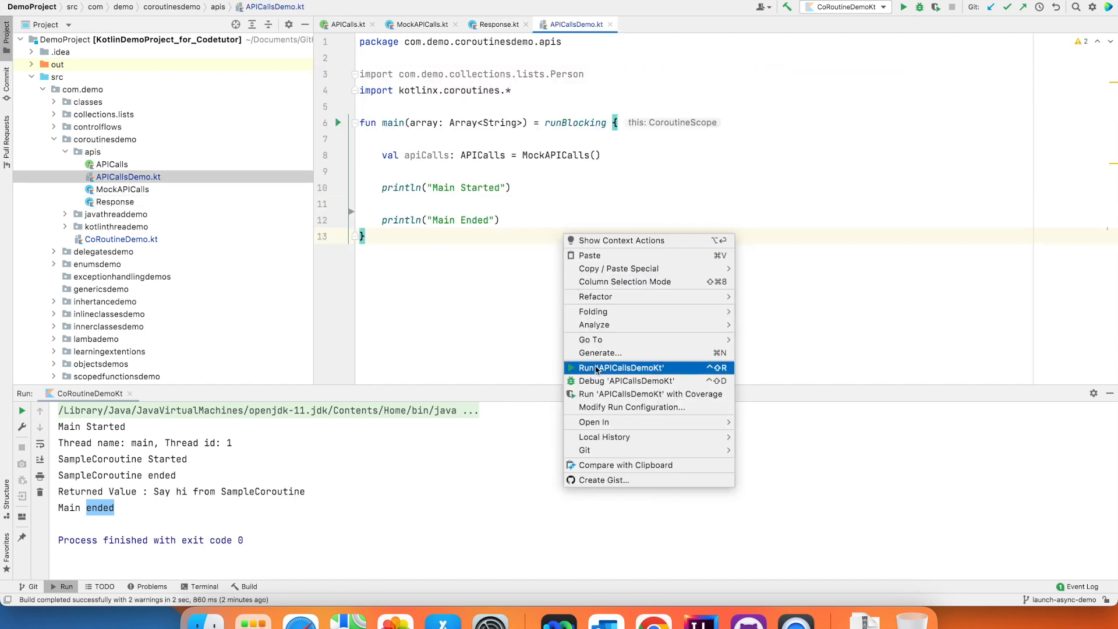
Run APICallsDemoKt and add launch { apiCalls.registerUser(Person(...)).let { println(it) } } for George Hamlin.
left_click(619, 367)
type("apiCalls")
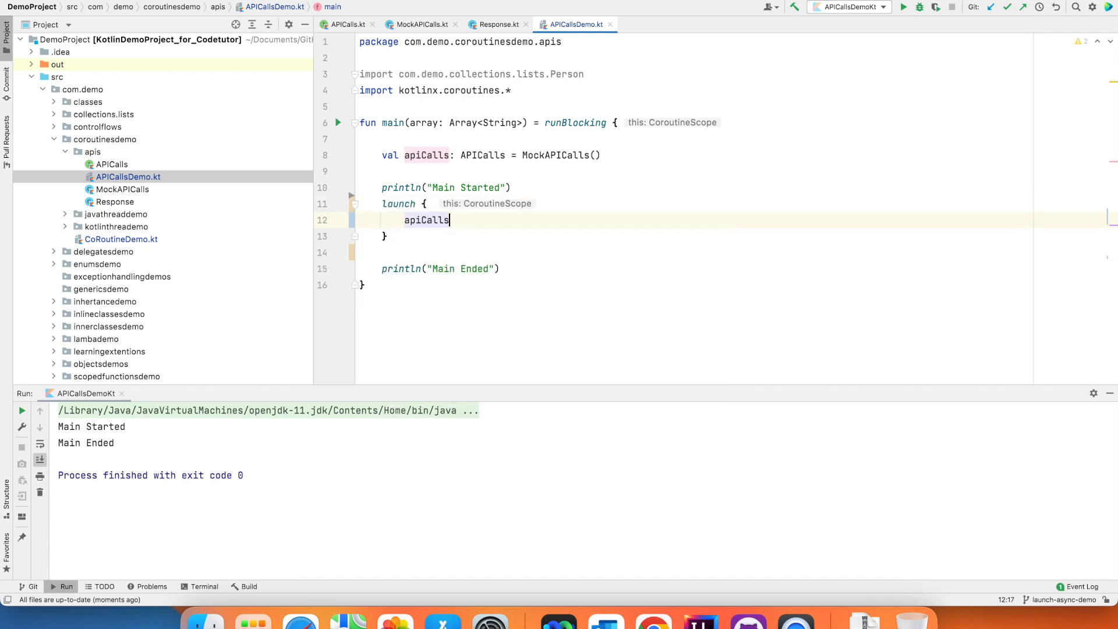
type(".registerUser(Person(\"George\", \"Hamlin\", \"USA\", 34")
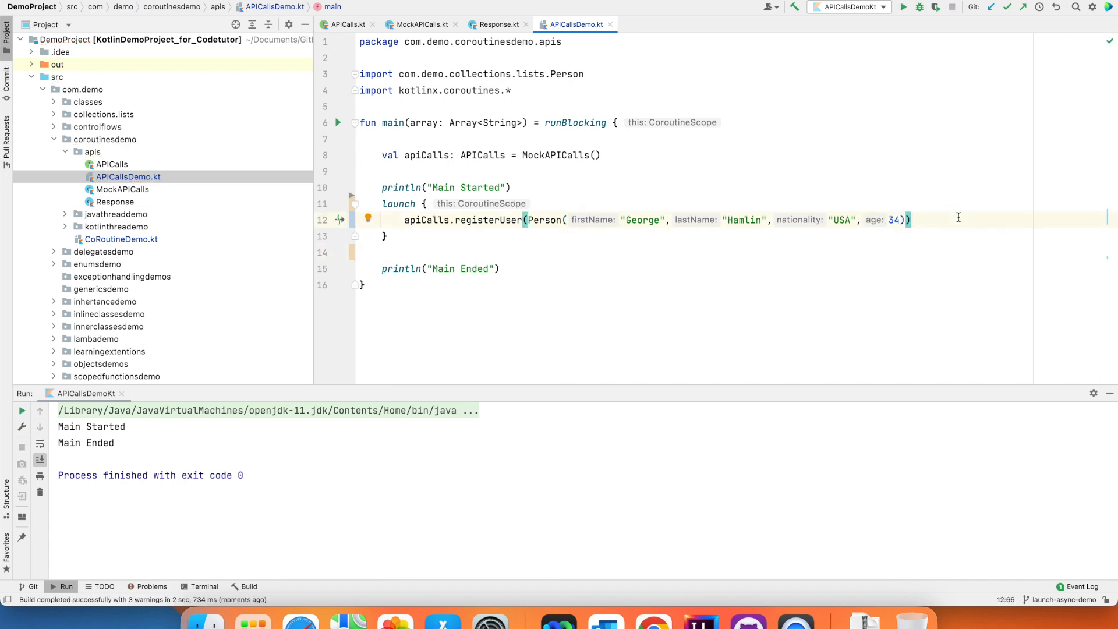
type(".let { println(it)")
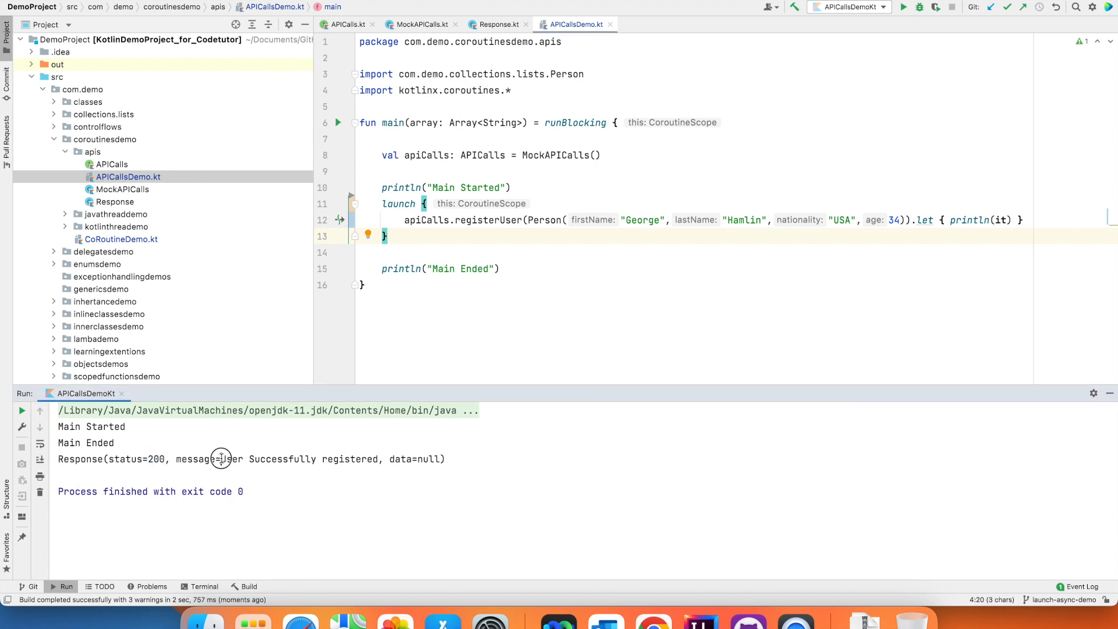
mouse_move(395, 461)
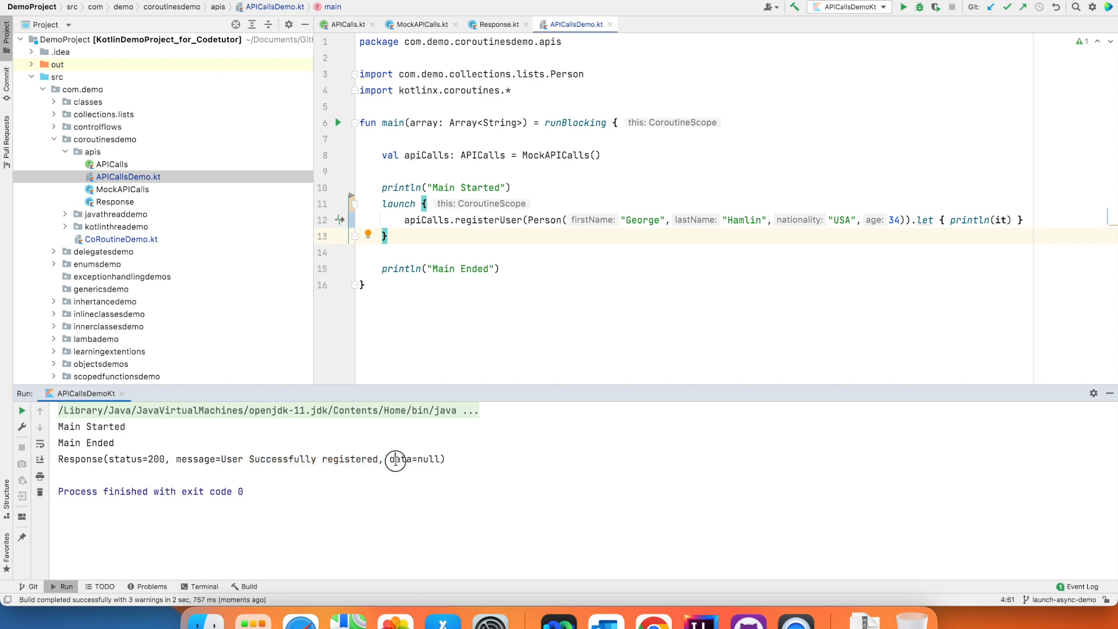
Inspect the printed status-200 Response with null data in the run output, then return to the launch block.
double_click(396, 460)
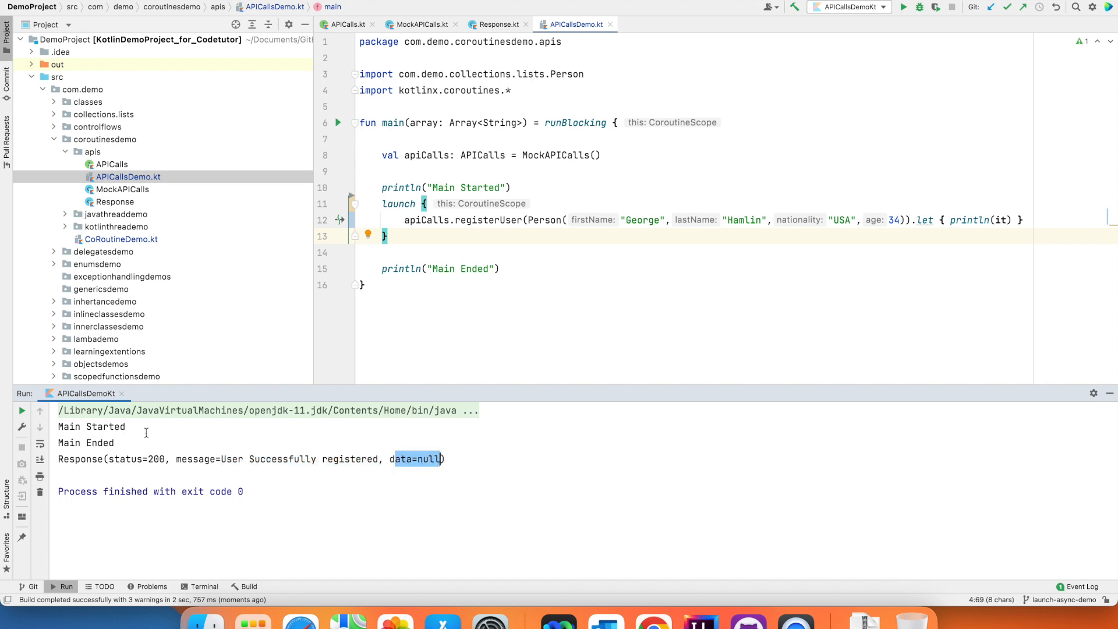
mouse_move(57, 464)
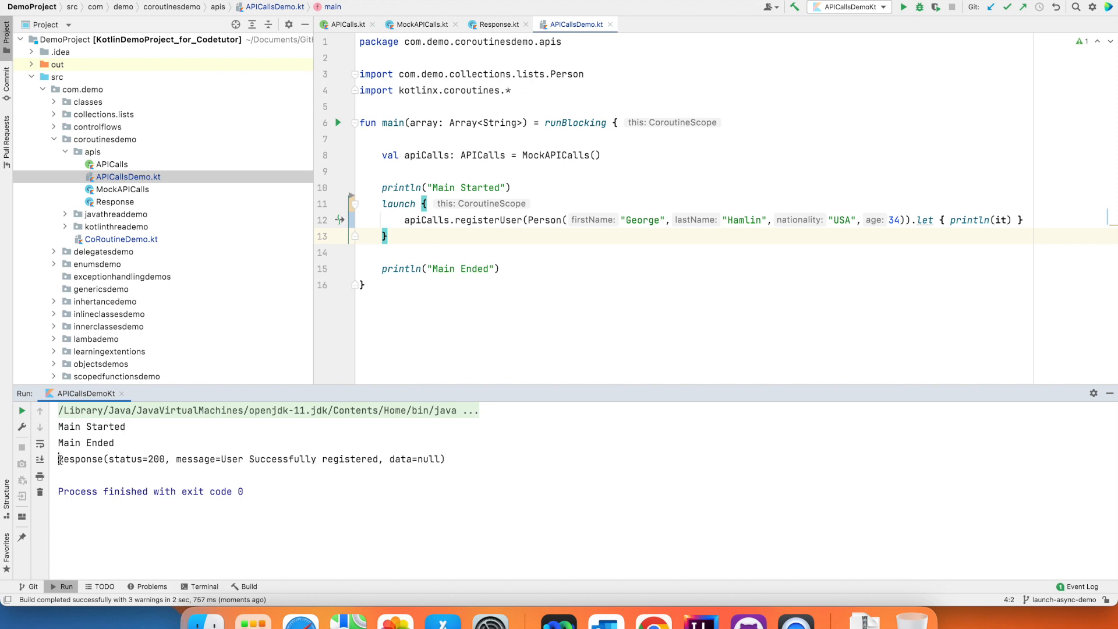
triple_click(250, 459)
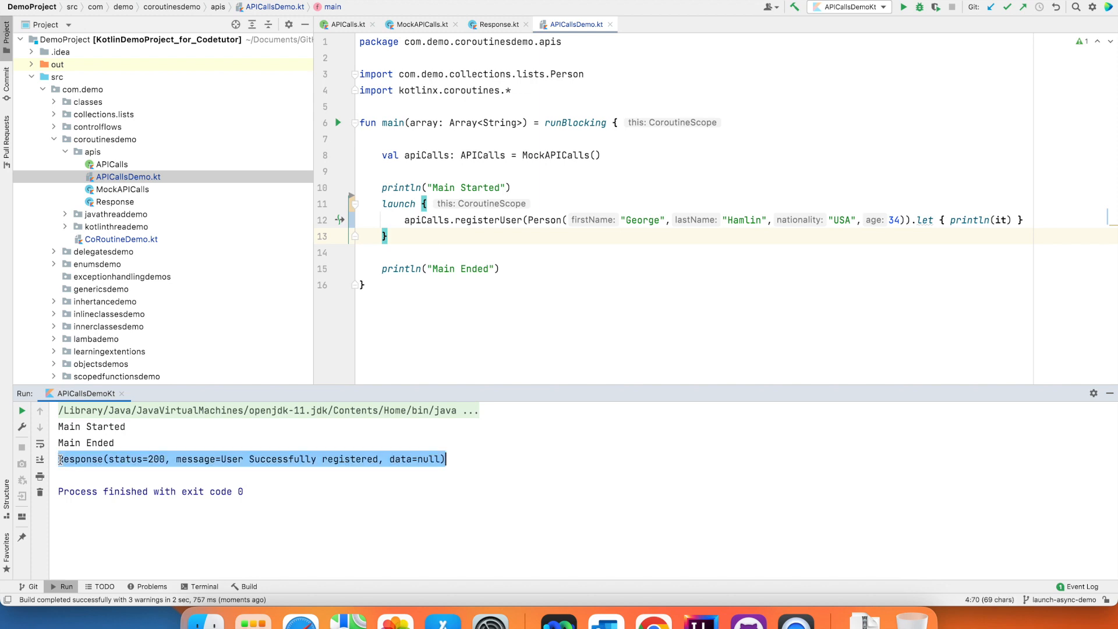
left_click(796, 254)
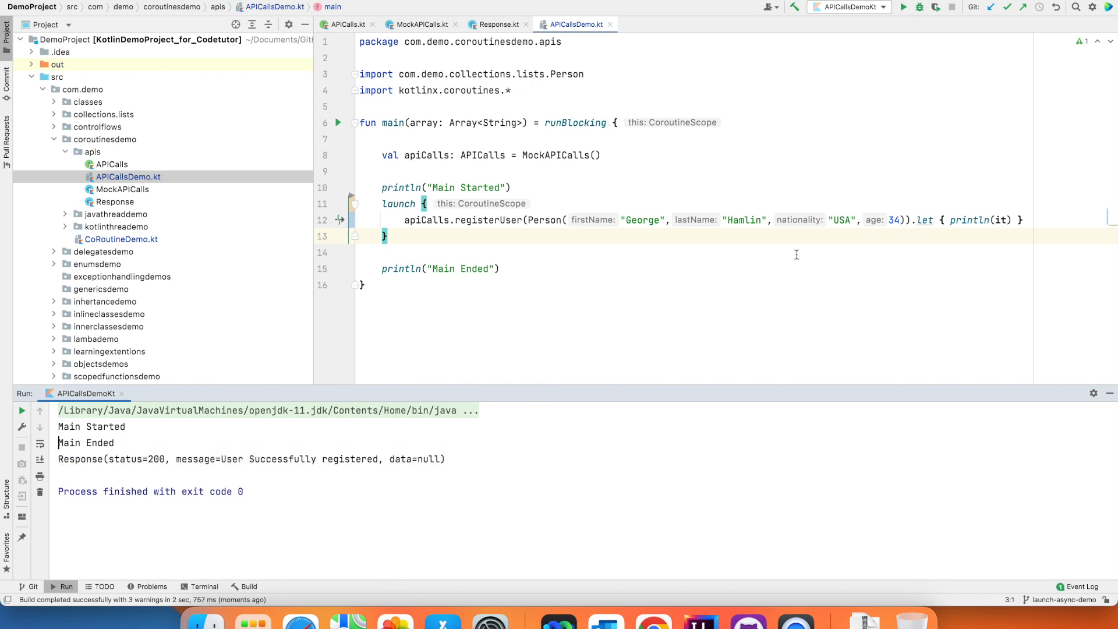
left_click(442, 233)
type(".join()")
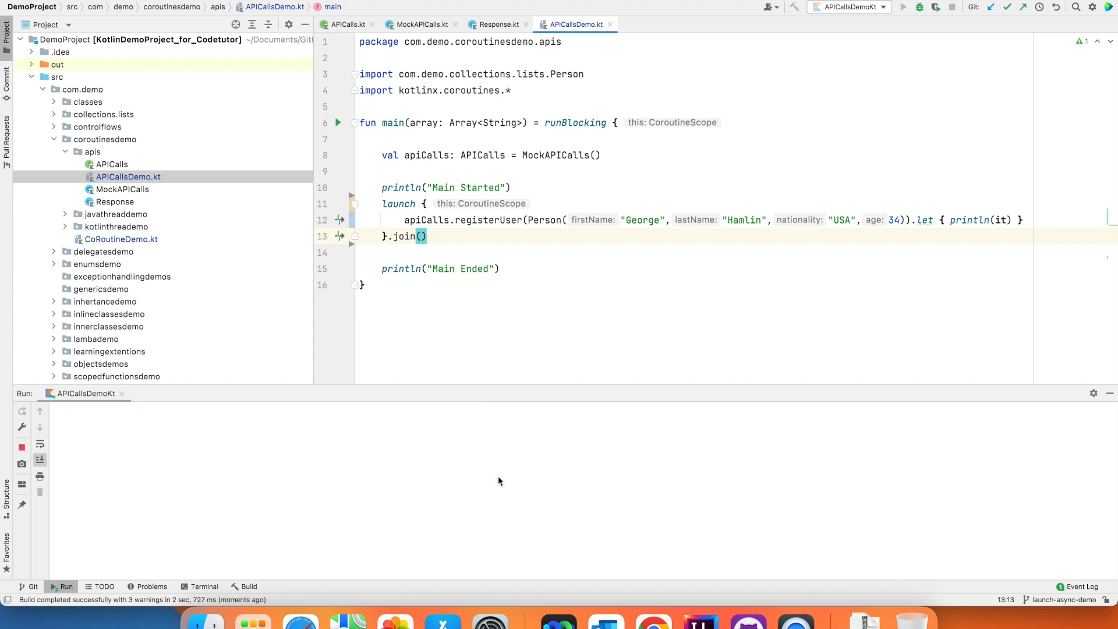
Add .join() and a second registerUser for Hannah James, rerun, then reopen the APICalls interface.
left_click(903, 7)
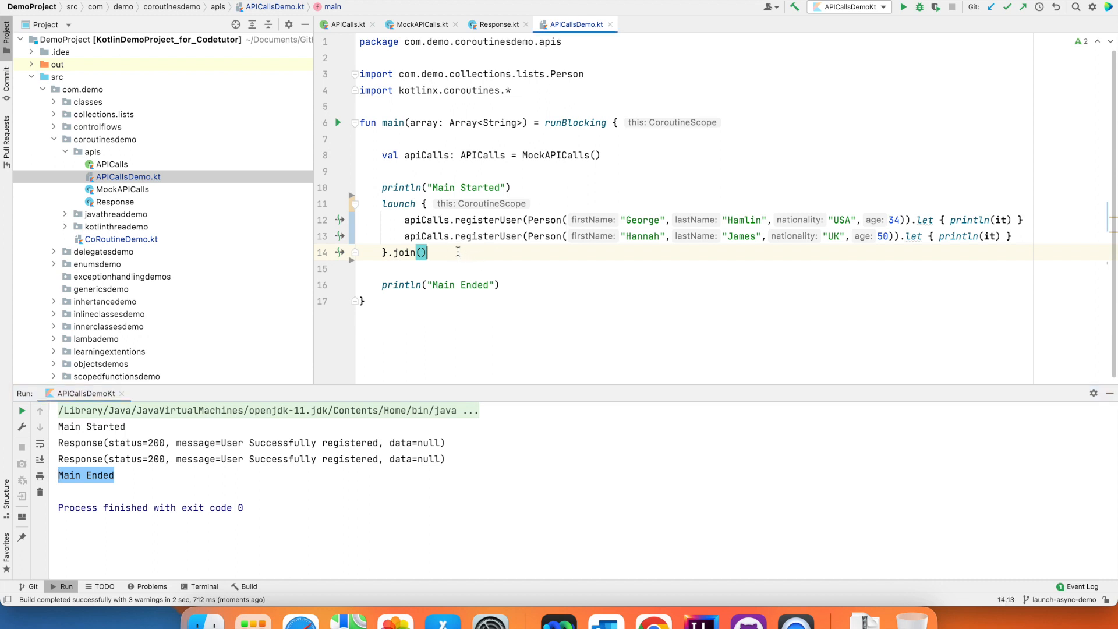
left_click(107, 163)
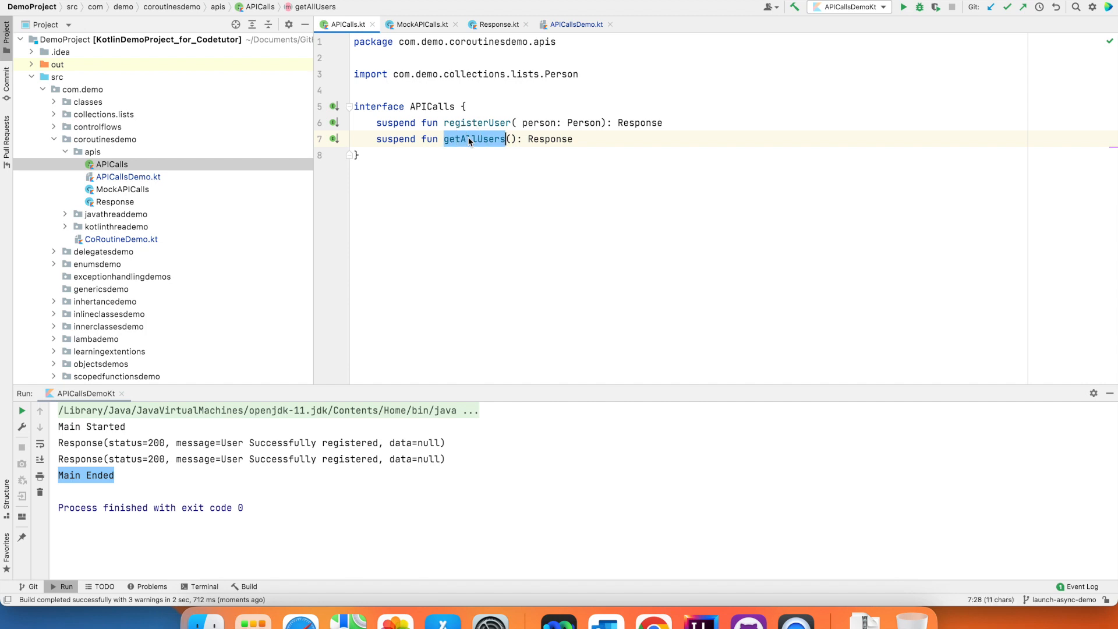
Check getAllUsers in the APICalls interface and add launch { apiCalls.getAllUsers() } in APICallsDemo.kt.
left_click(421, 23)
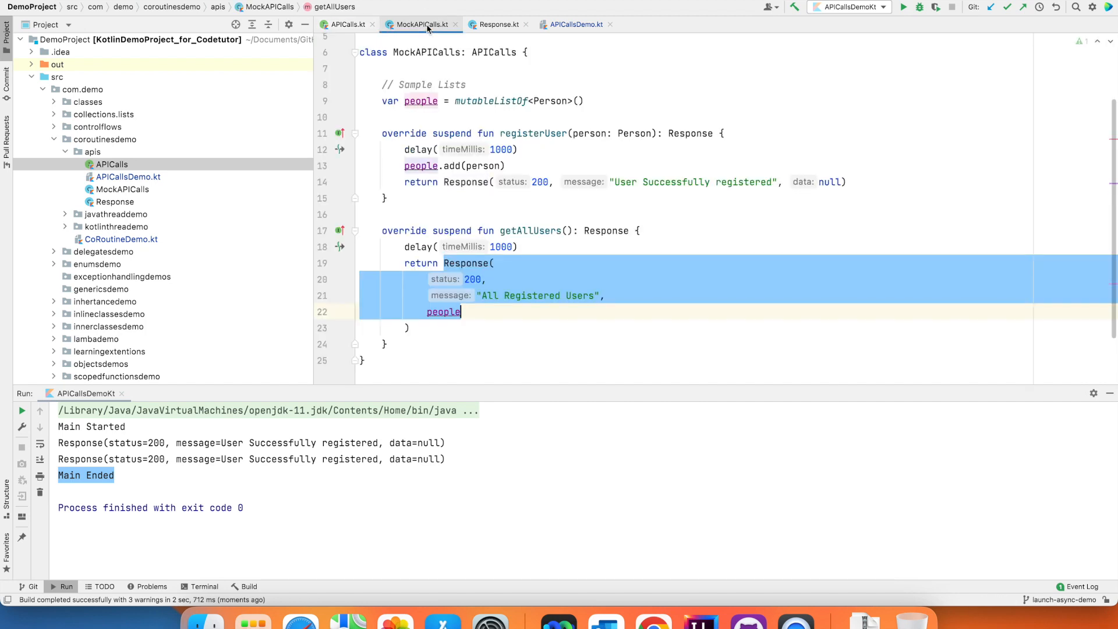
left_click(574, 24)
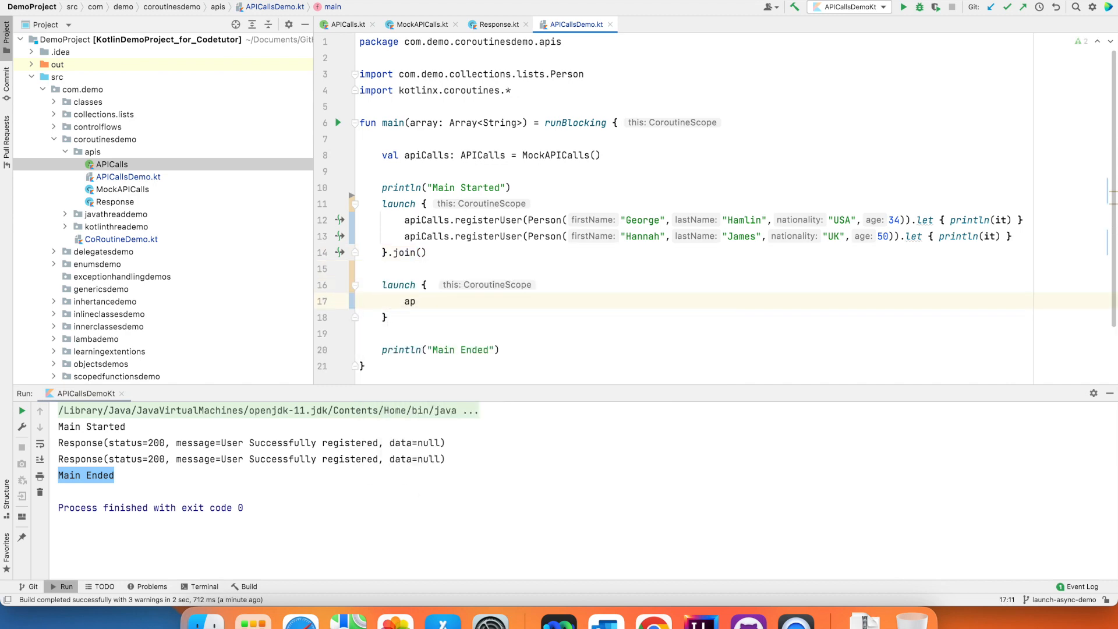
left_click(344, 23)
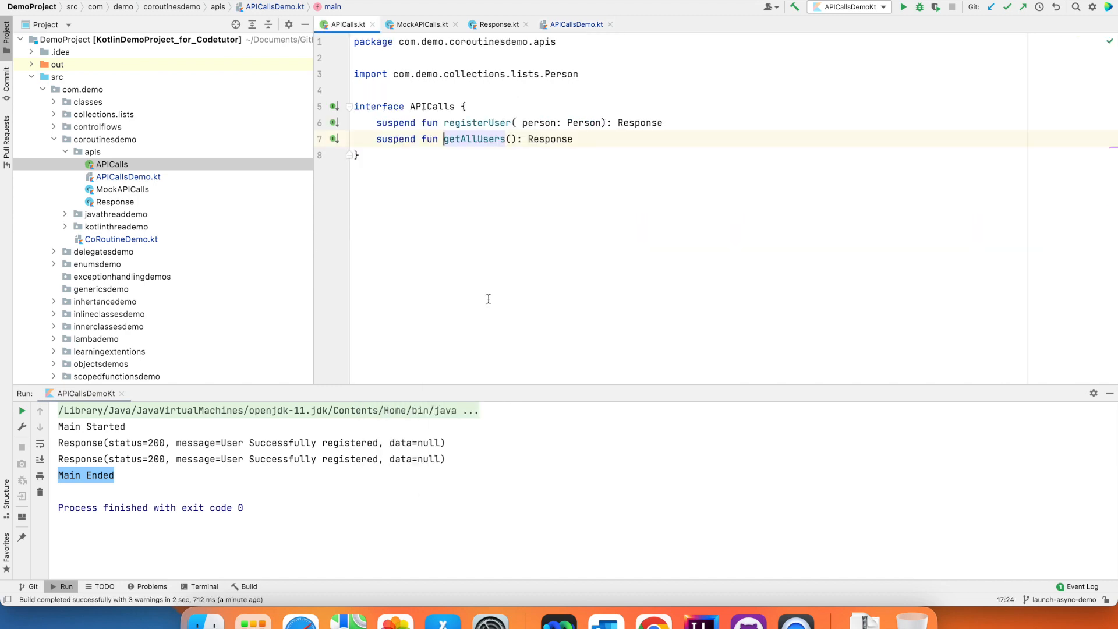
double_click(472, 139)
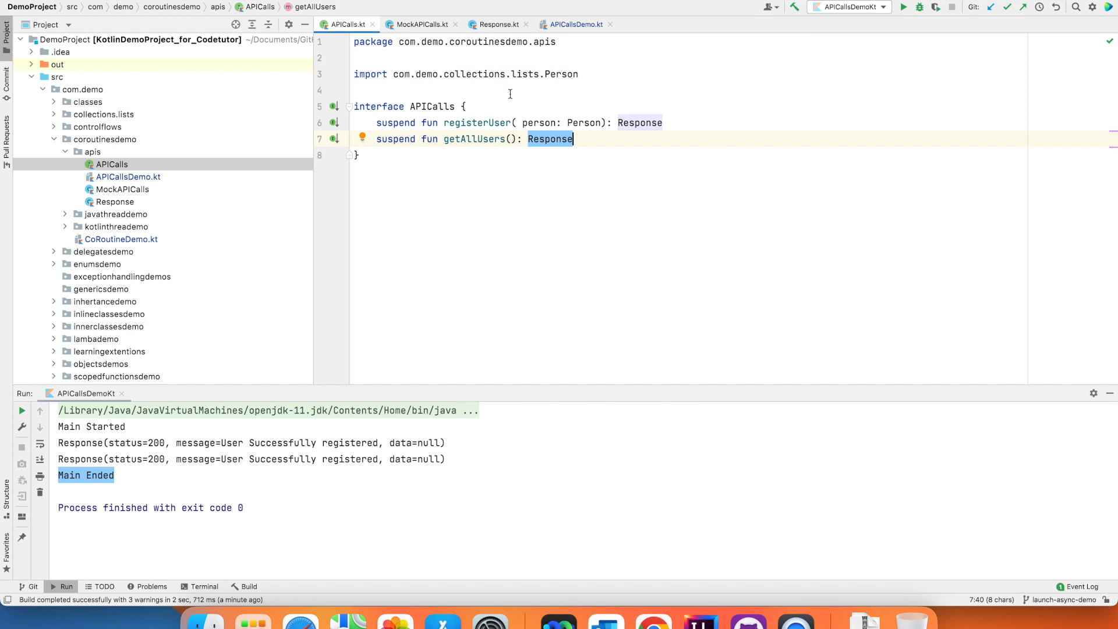
left_click(575, 23)
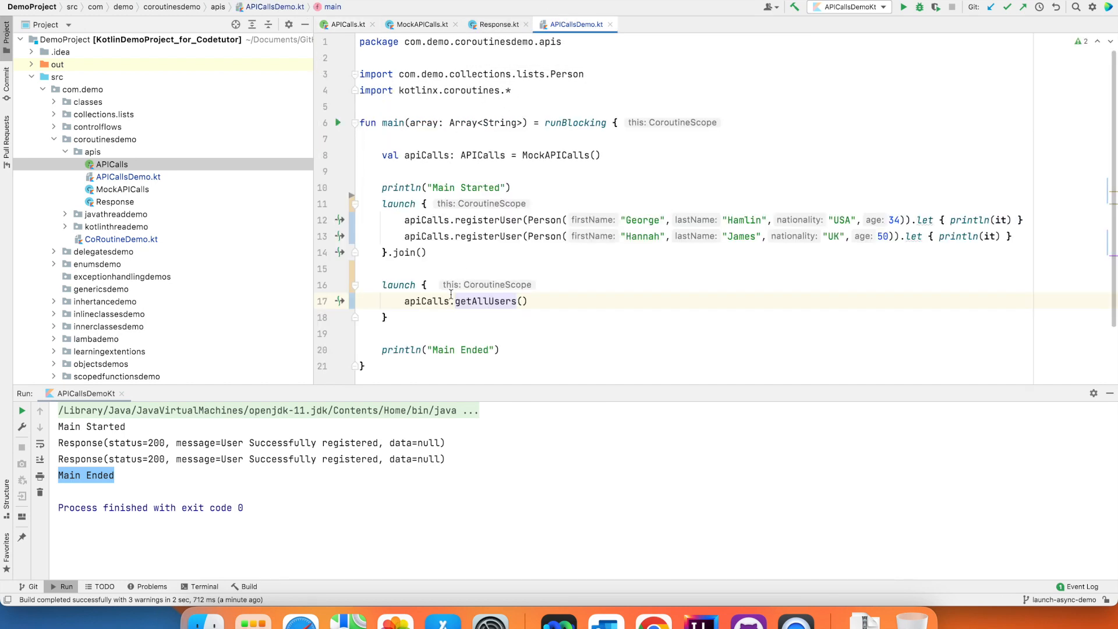
Replace launch with val response = async {...}.await() and add println("The response is : ${response}").
double_click(399, 284)
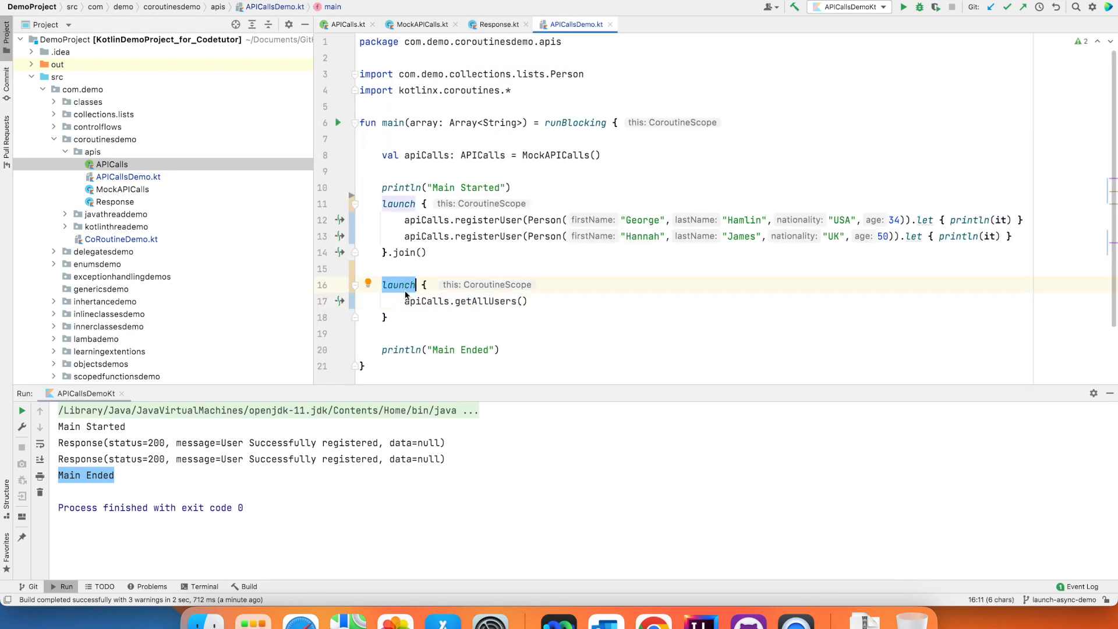
type("async")
left_click(702, 316)
type(".")
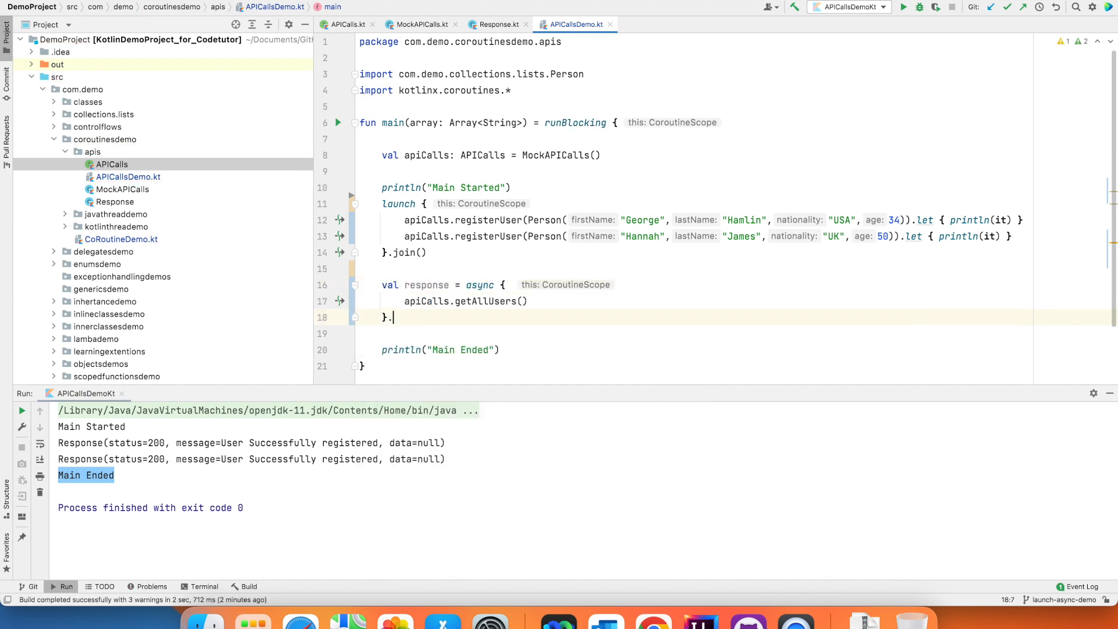
type("await()")
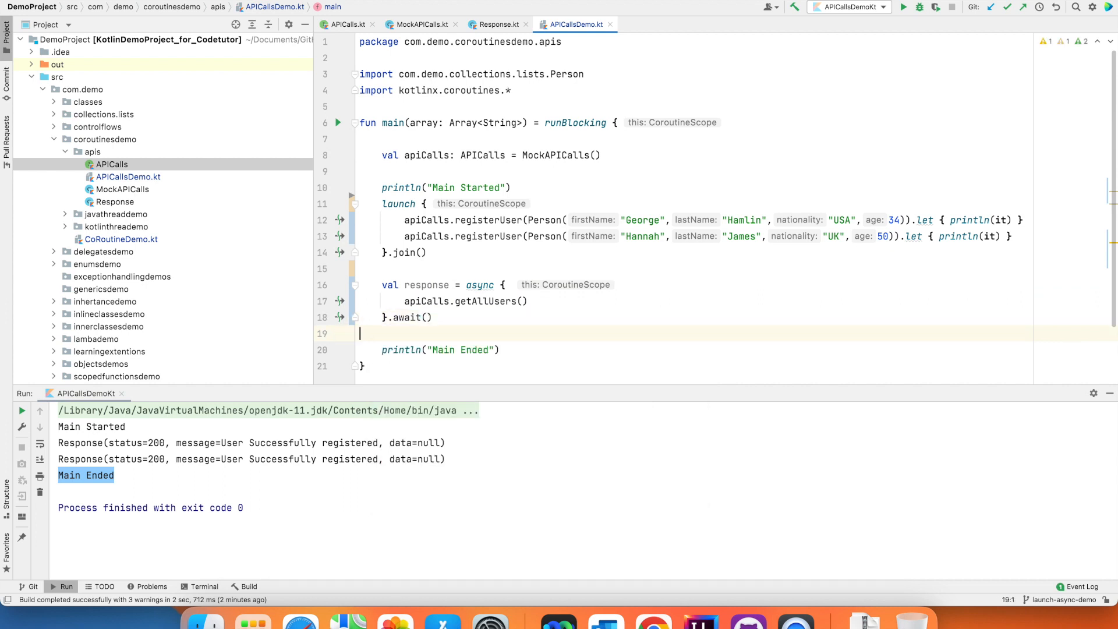
type("println(\"The response is : ${response")
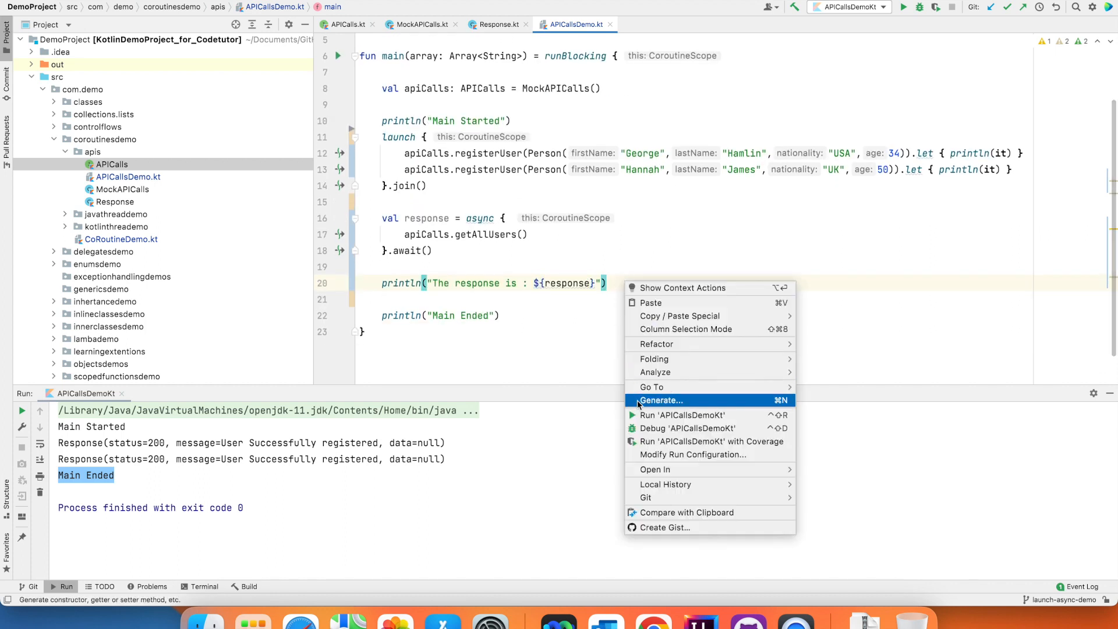
left_click(681, 414)
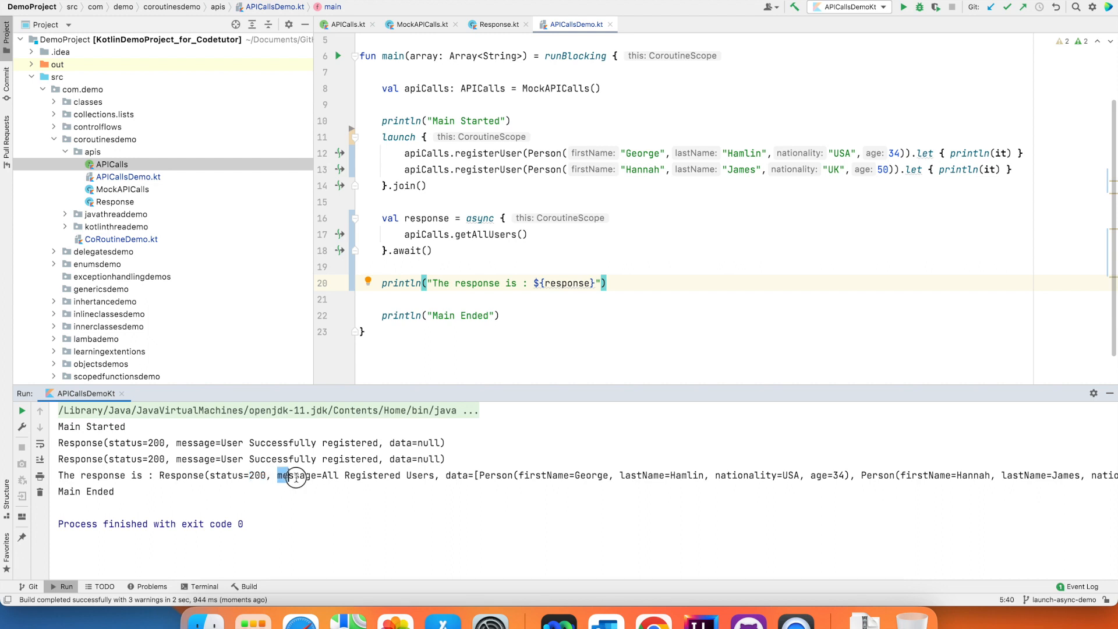
double_click(451, 475)
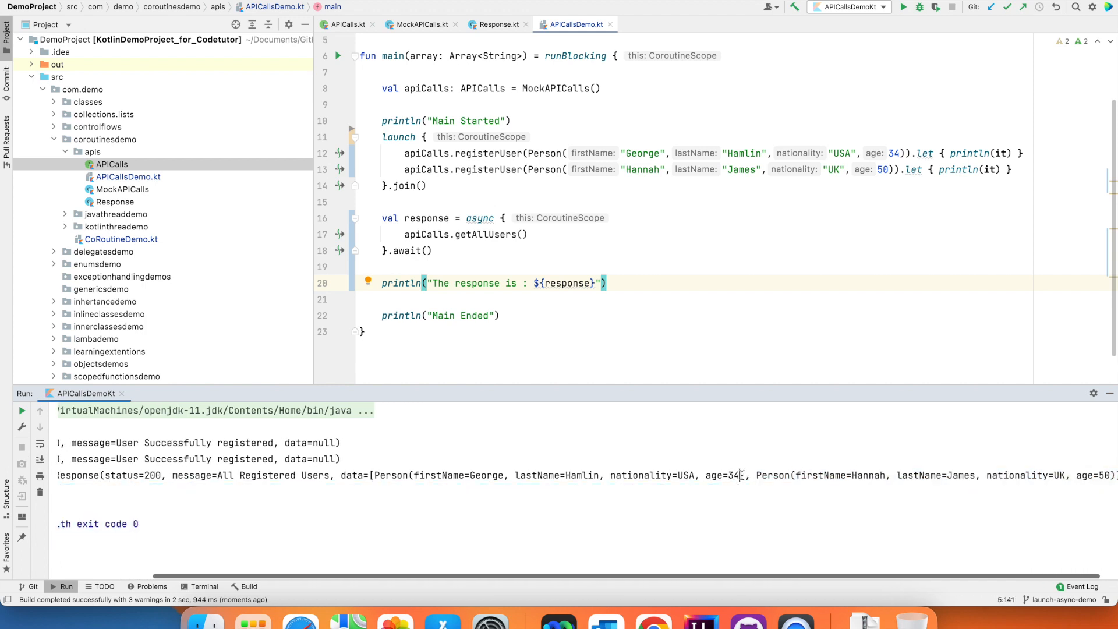
left_click_drag(376, 475, 744, 475)
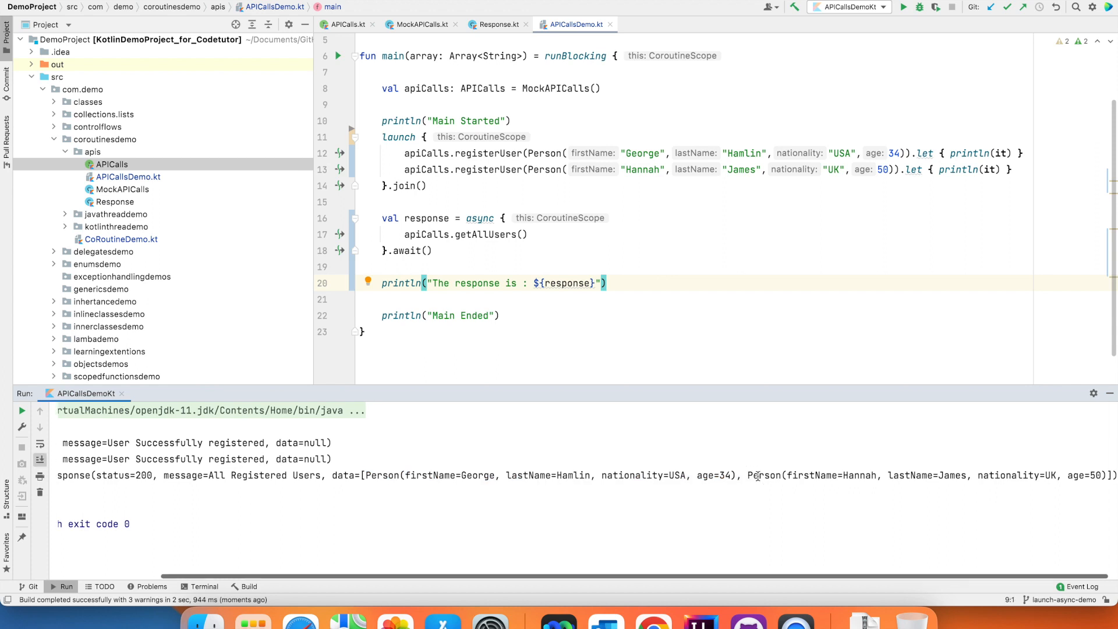
left_click(513, 298)
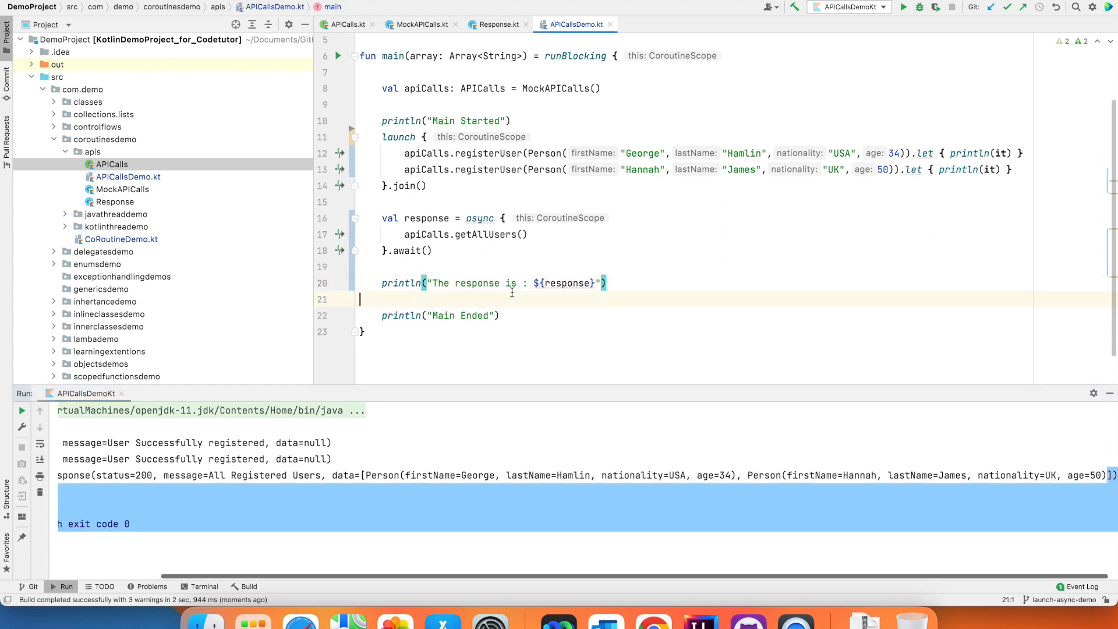